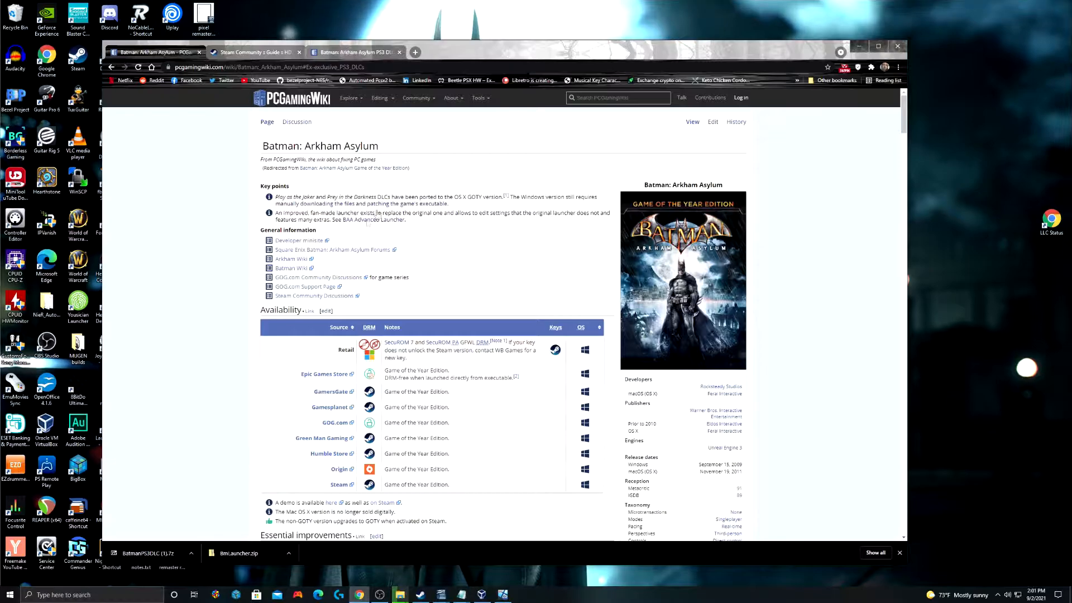
Step: Reach the Advanced Launcher section and bring up the BmLauncher project page in a new tab
scroll(down, 3)
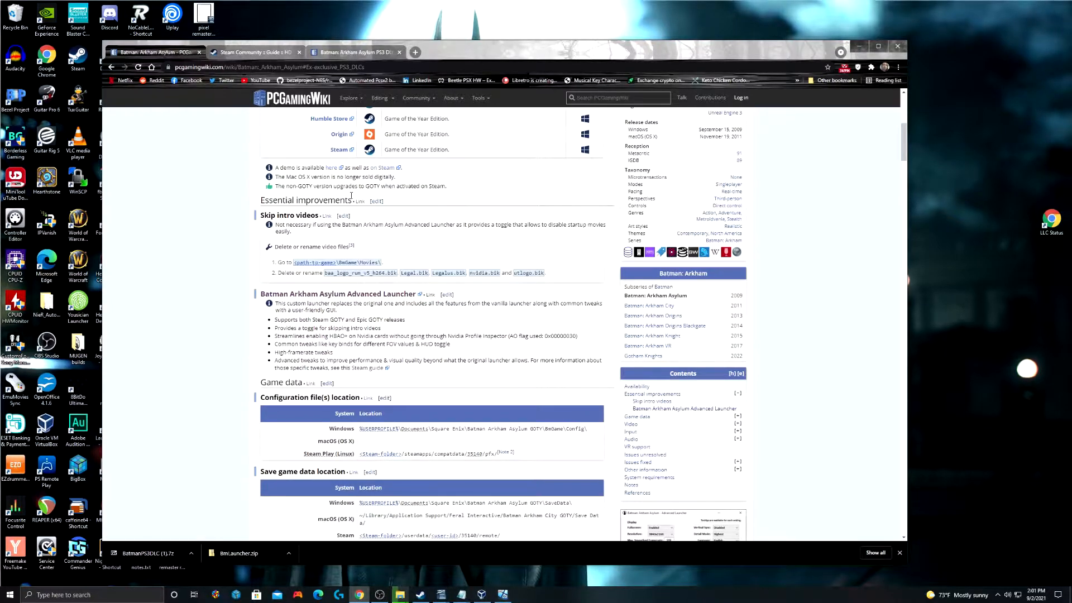
scroll(down, 3)
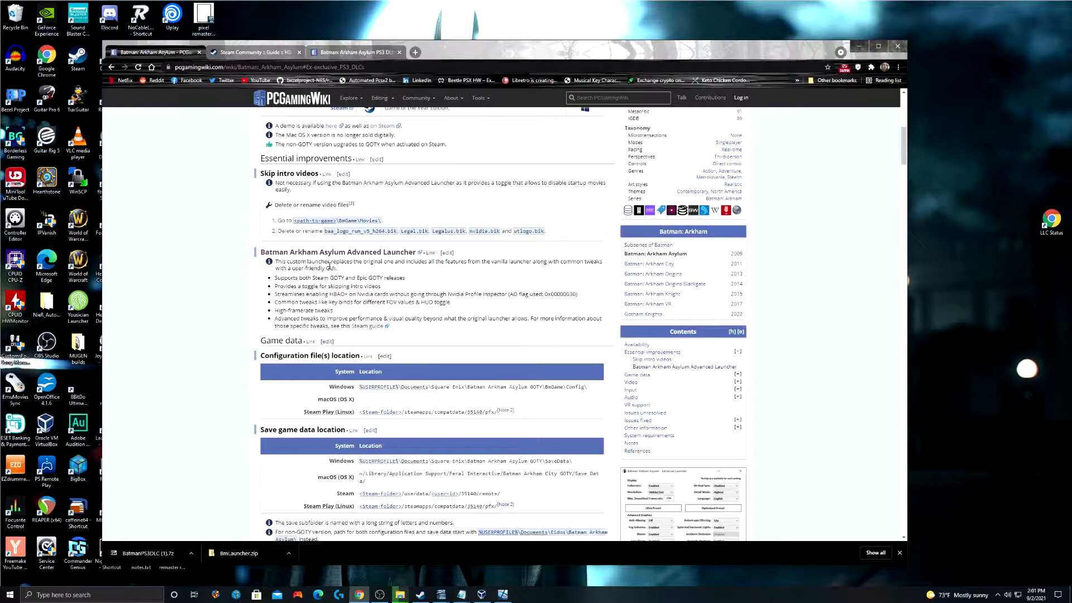
right_click(332, 257)
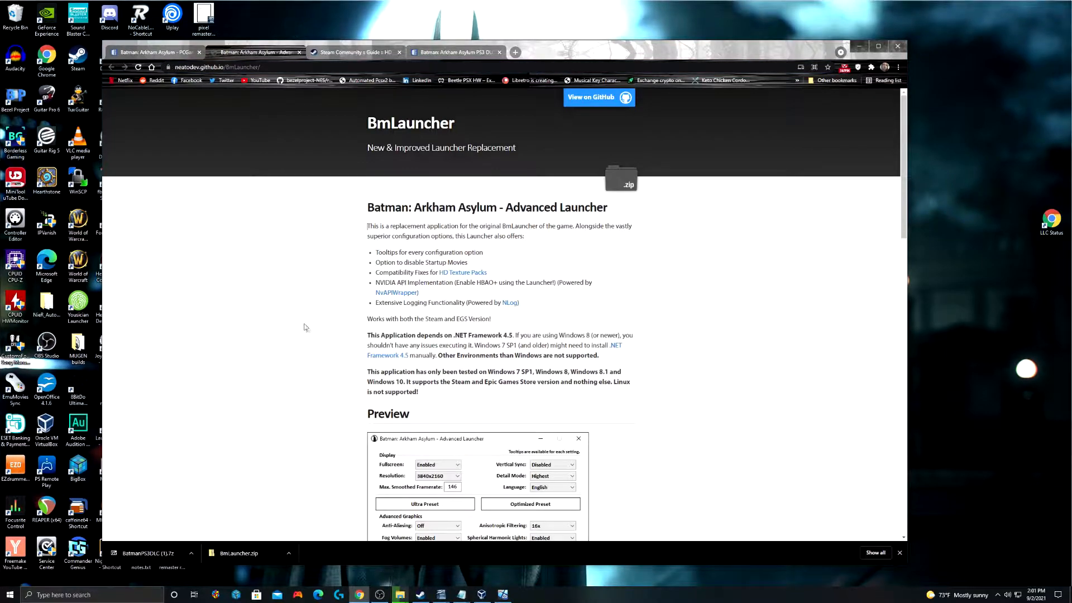
scroll(down, 3)
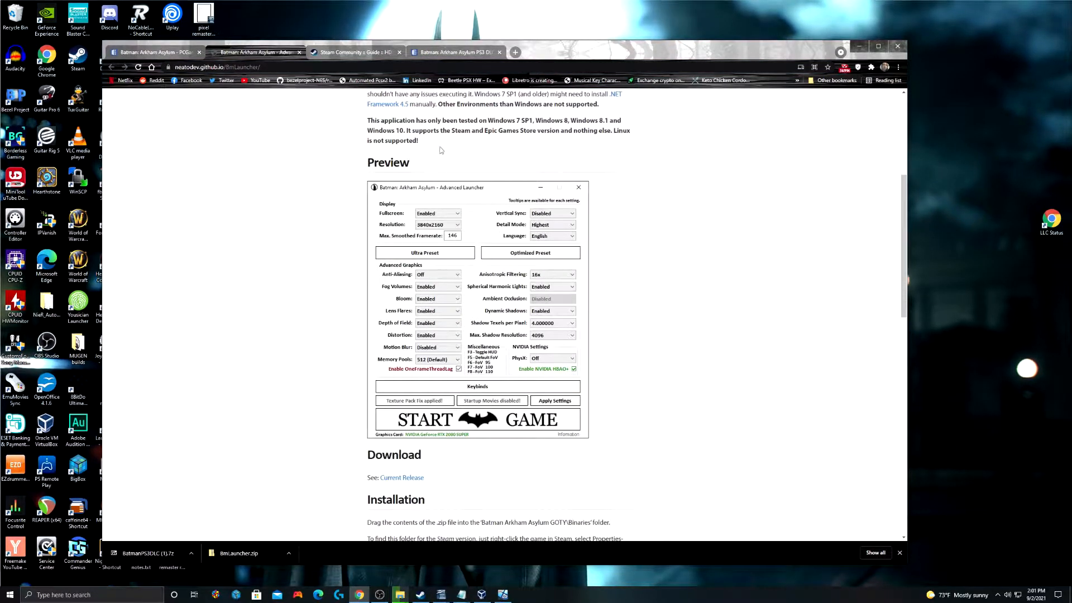
mouse_move(618, 54)
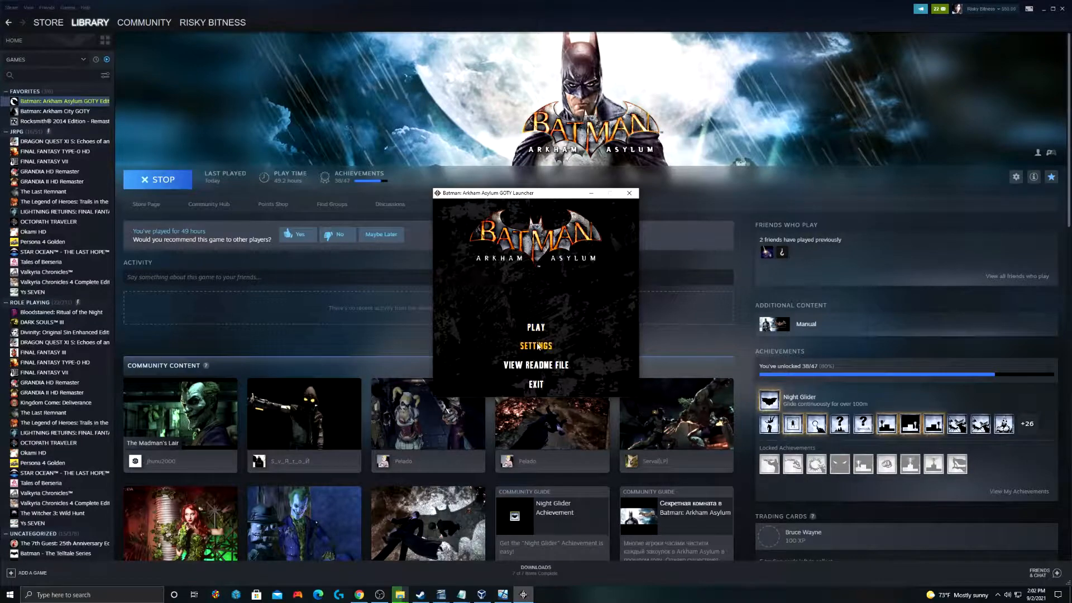
Step: Exit the original GOTY launcher and return to the BmLauncher page
click(535, 345)
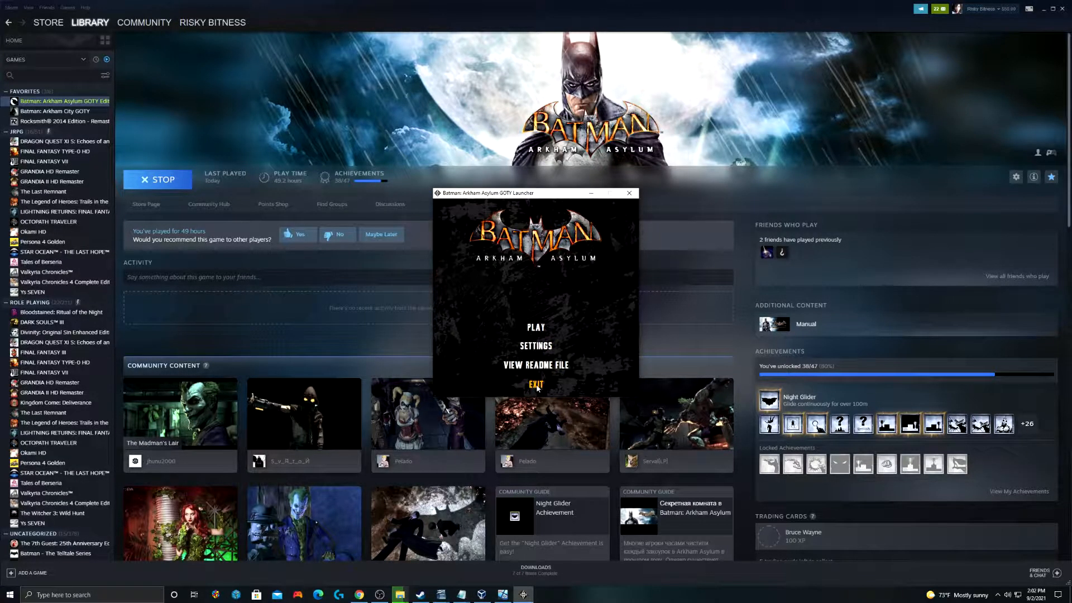
click(535, 384)
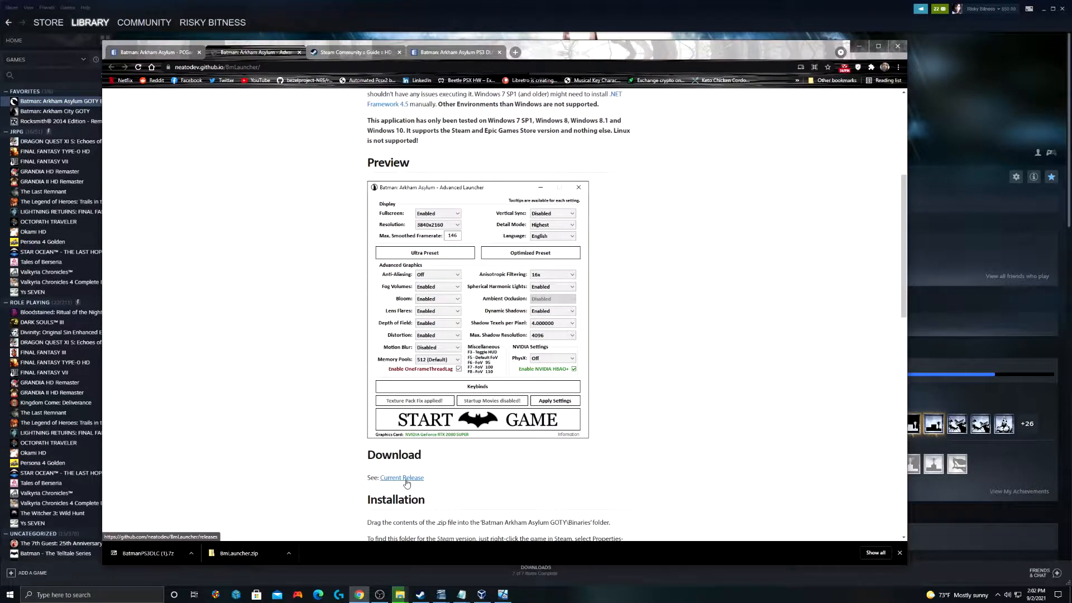
Step: Download BmLauncher.zip from the current release and copy the launcher files from it
click(402, 477)
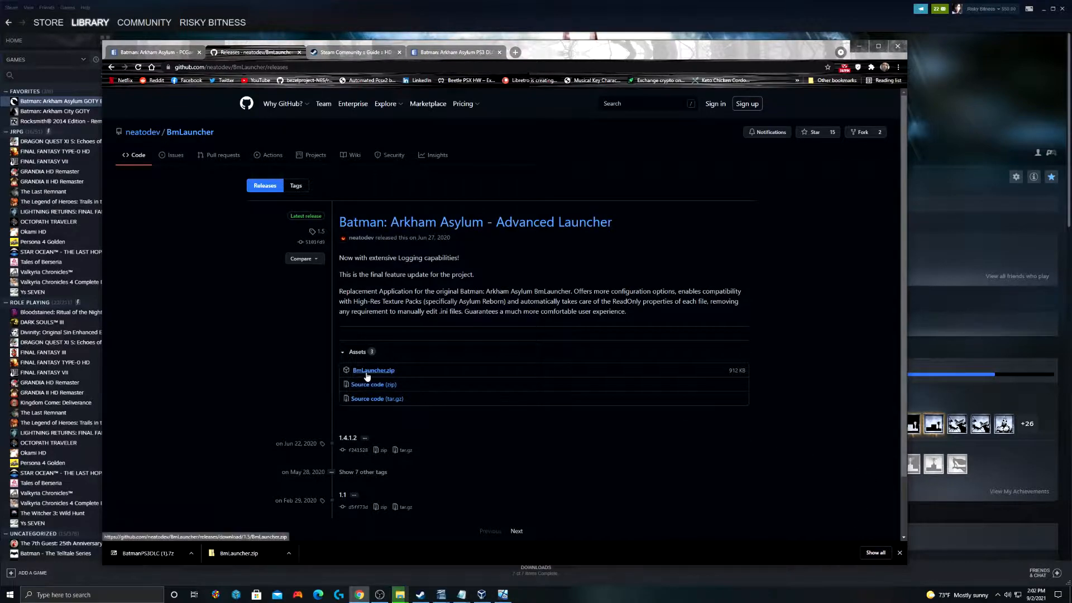
click(373, 370)
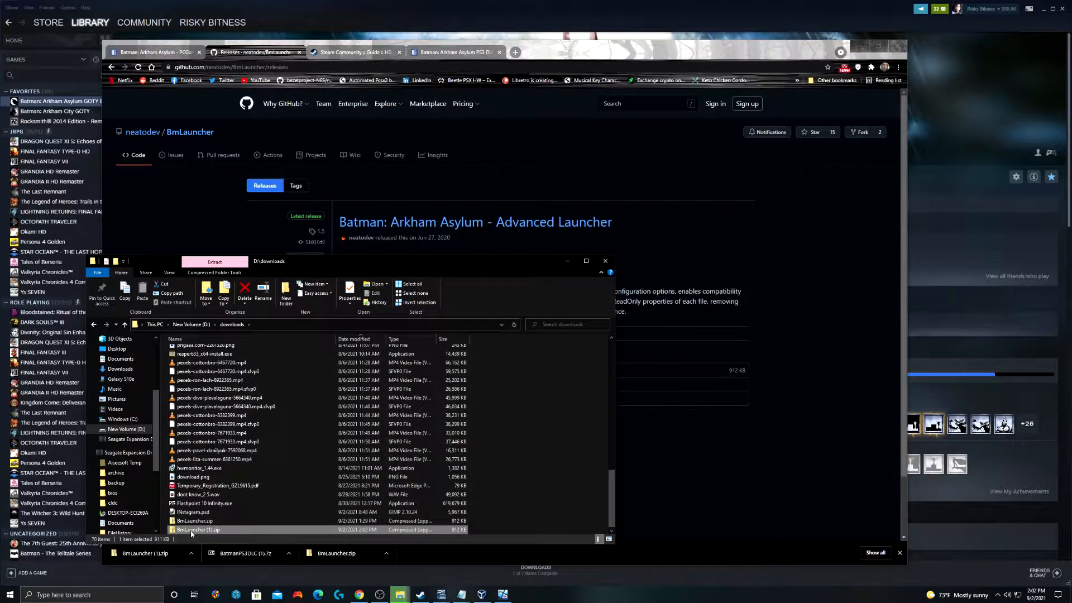
right_click(199, 529)
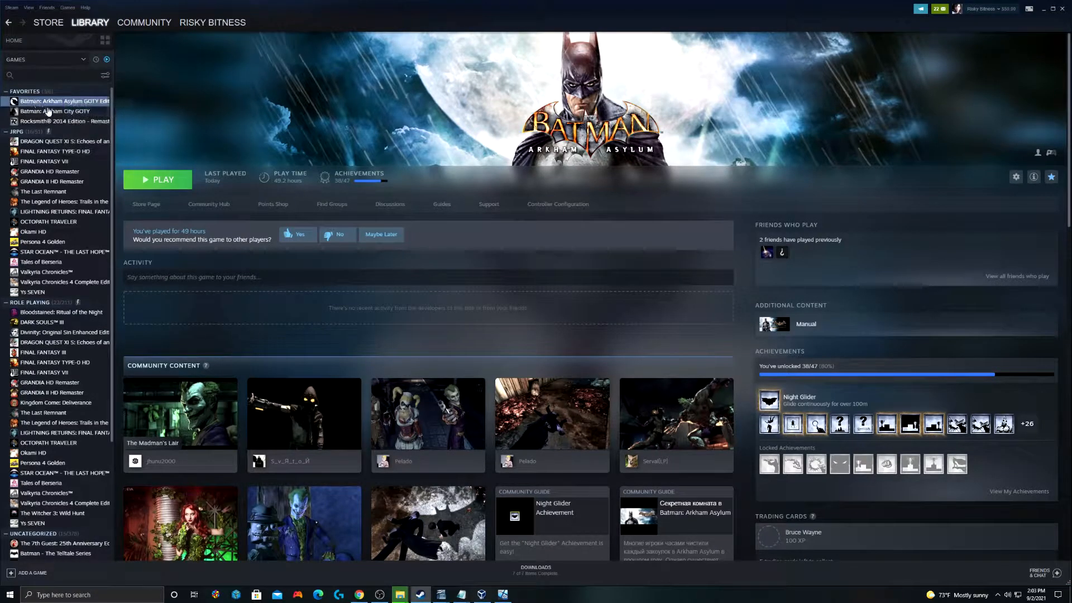
Step: Paste the launcher files into the game's Binaries folder, replacing the existing ones
right_click(61, 102)
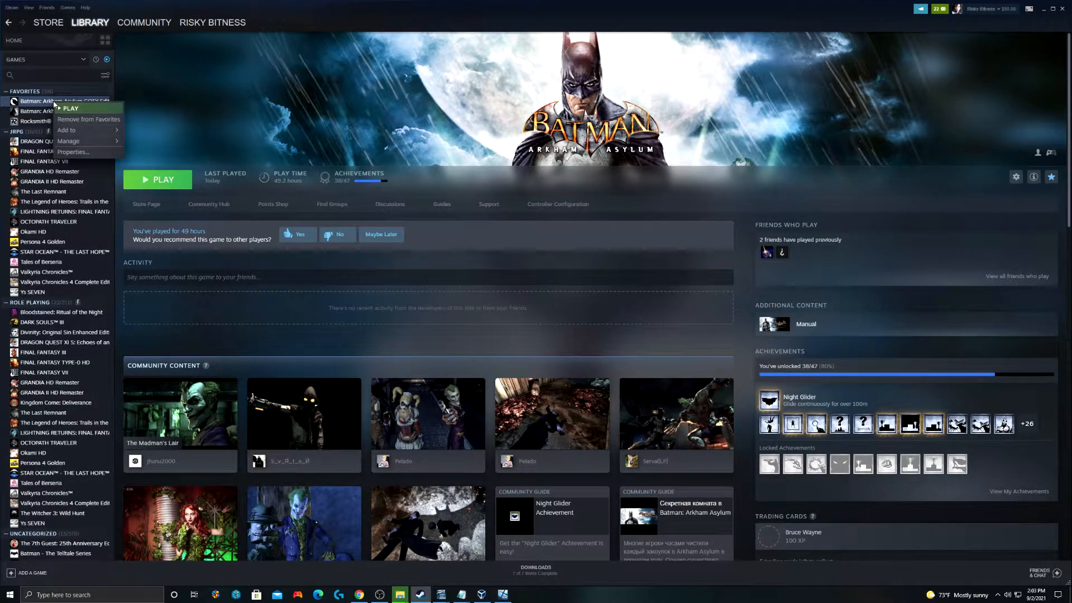
mouse_move(68, 141)
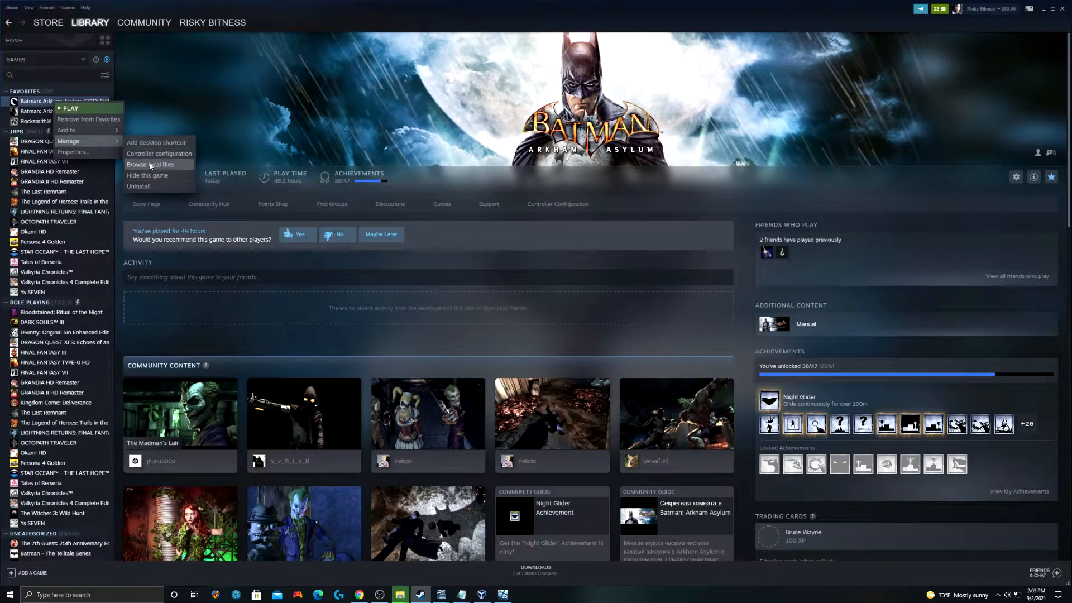
click(148, 165)
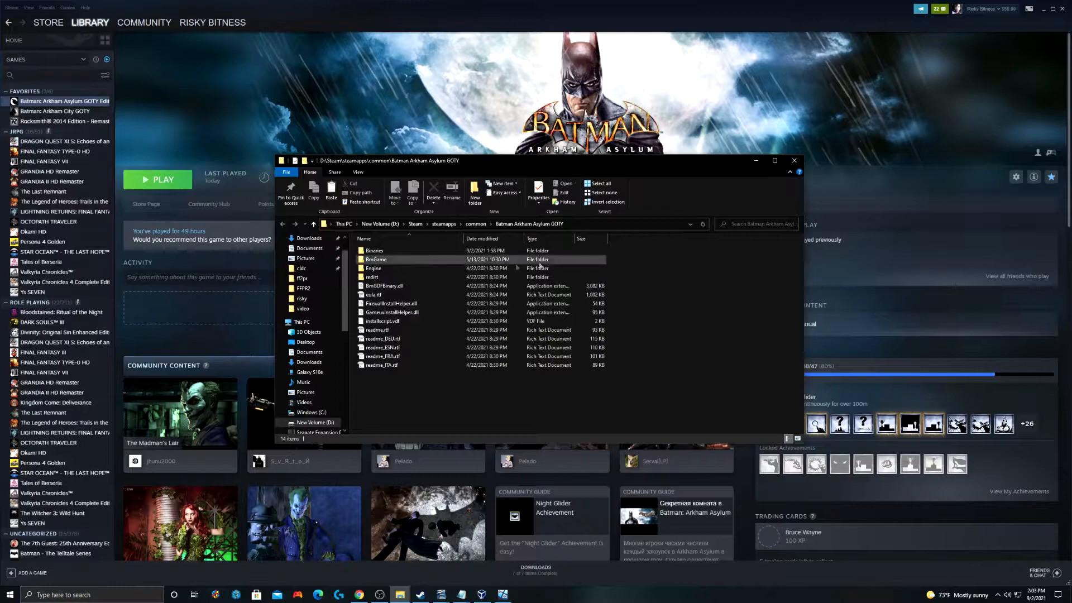
double_click(374, 250)
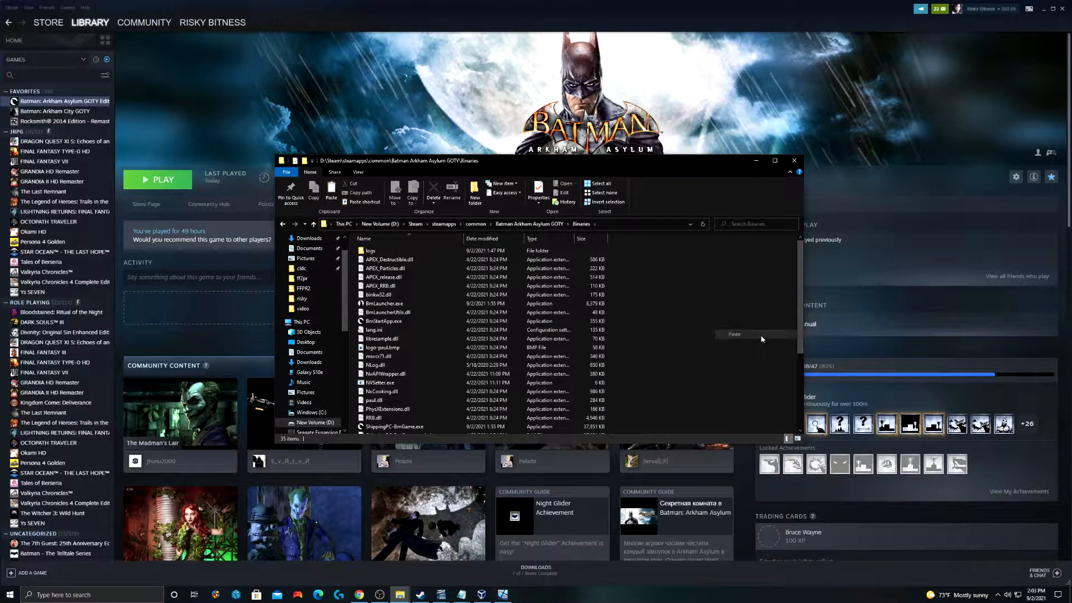
click(734, 333)
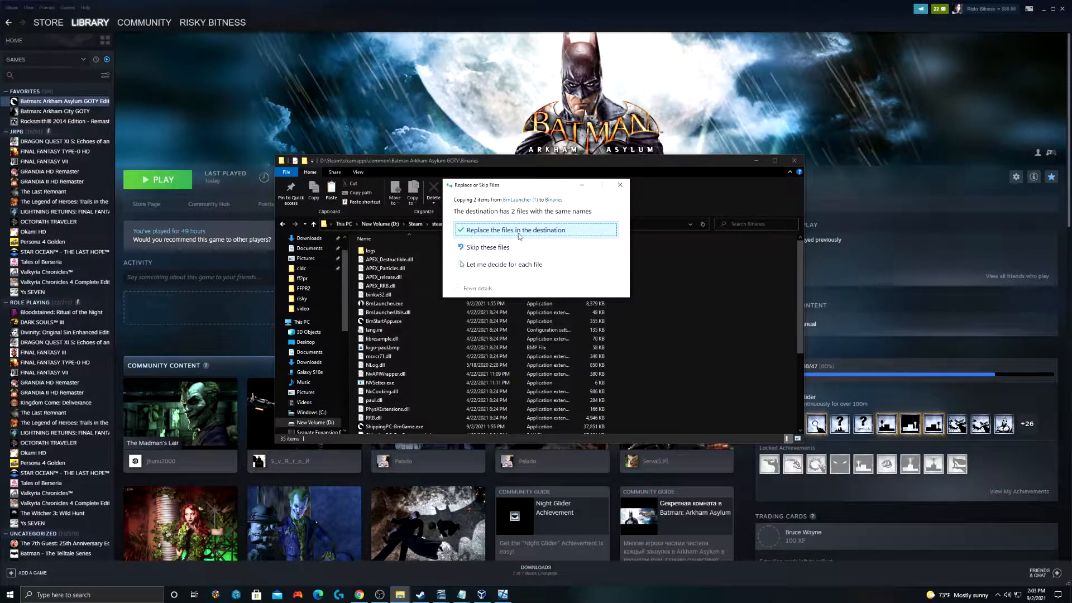
click(514, 230)
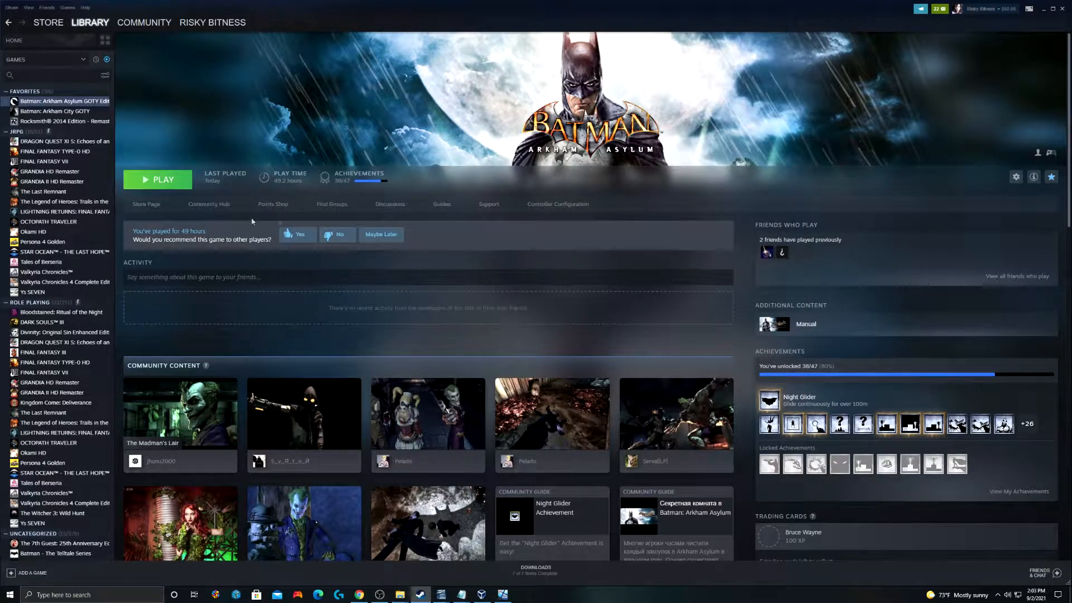
Step: Launch the game to bring up the Advanced Launcher and enable NVIDIA HBAO+
click(158, 179)
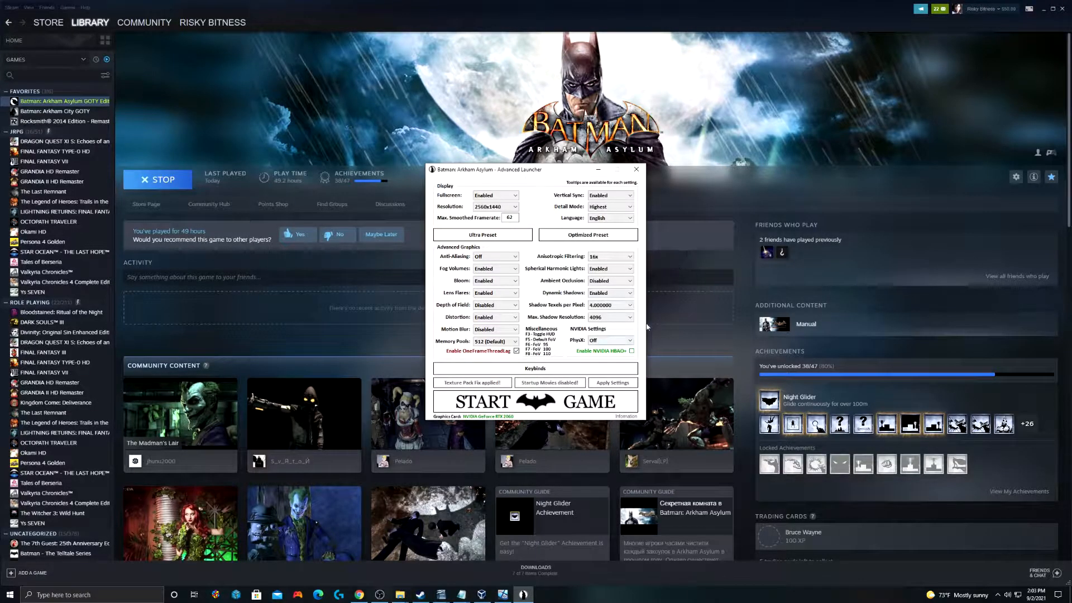
drag(499, 170, 506, 172)
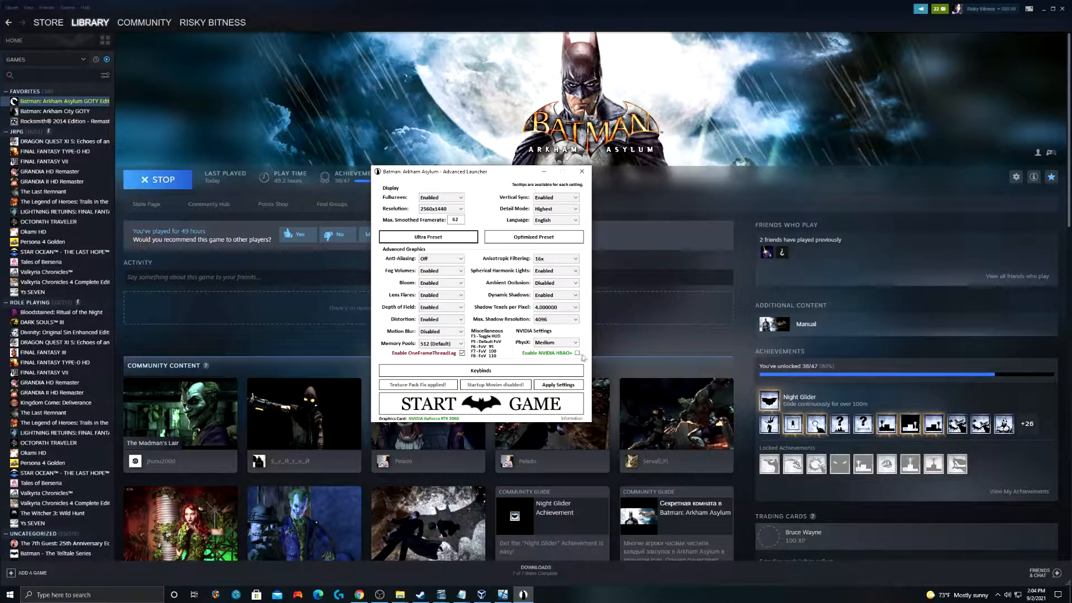
mouse_move(576, 353)
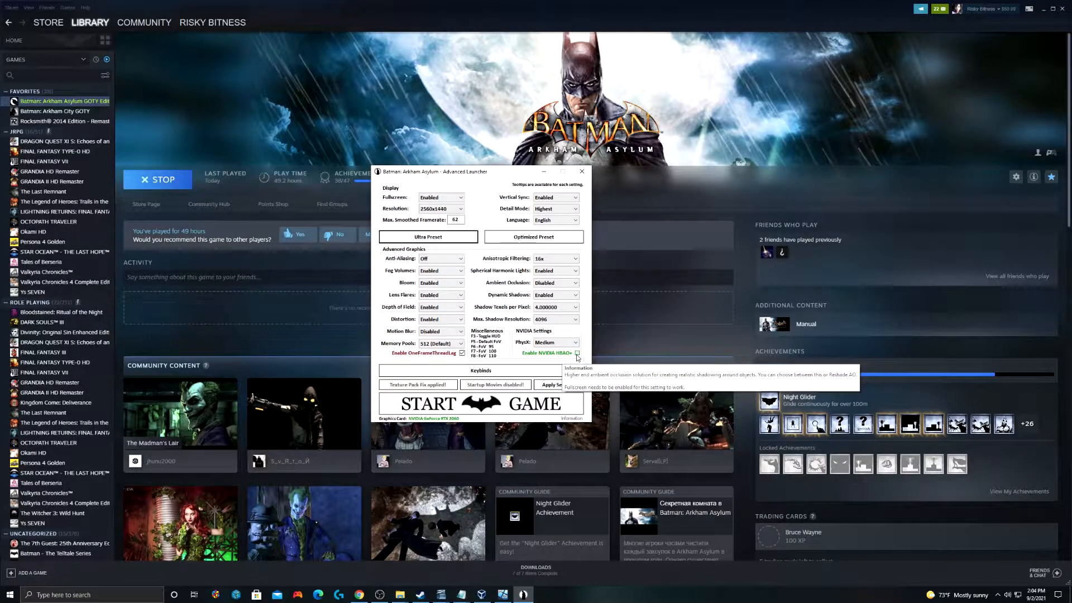
mouse_move(522, 328)
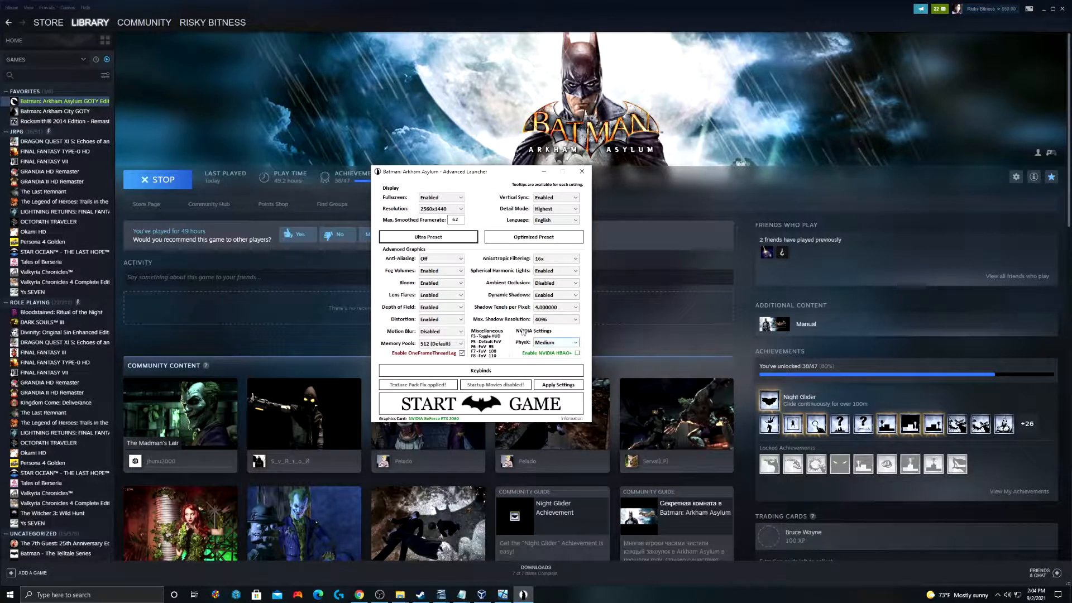
mouse_move(579, 353)
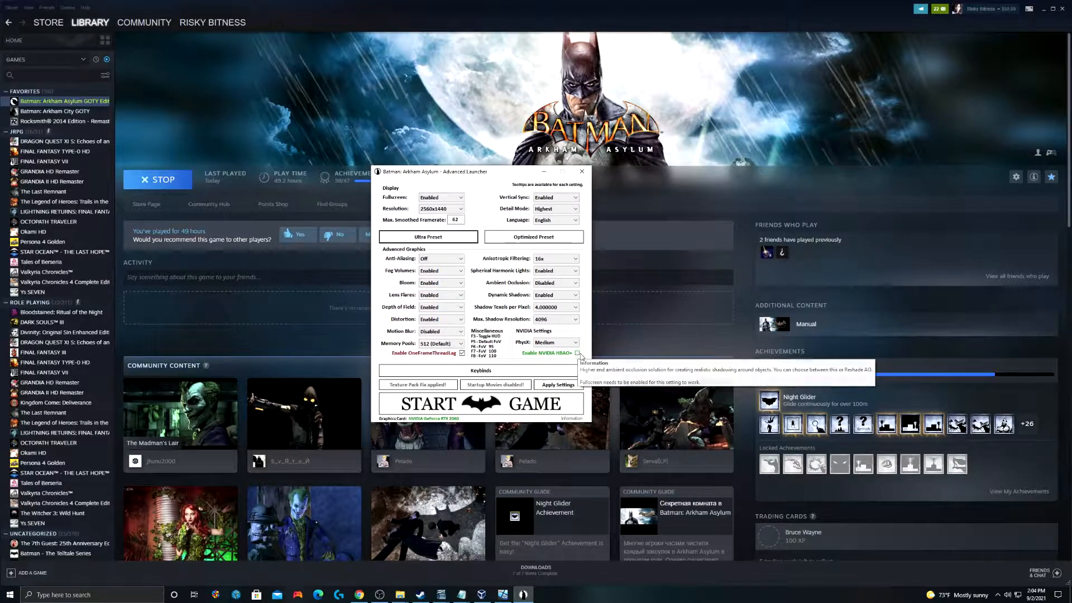
click(574, 342)
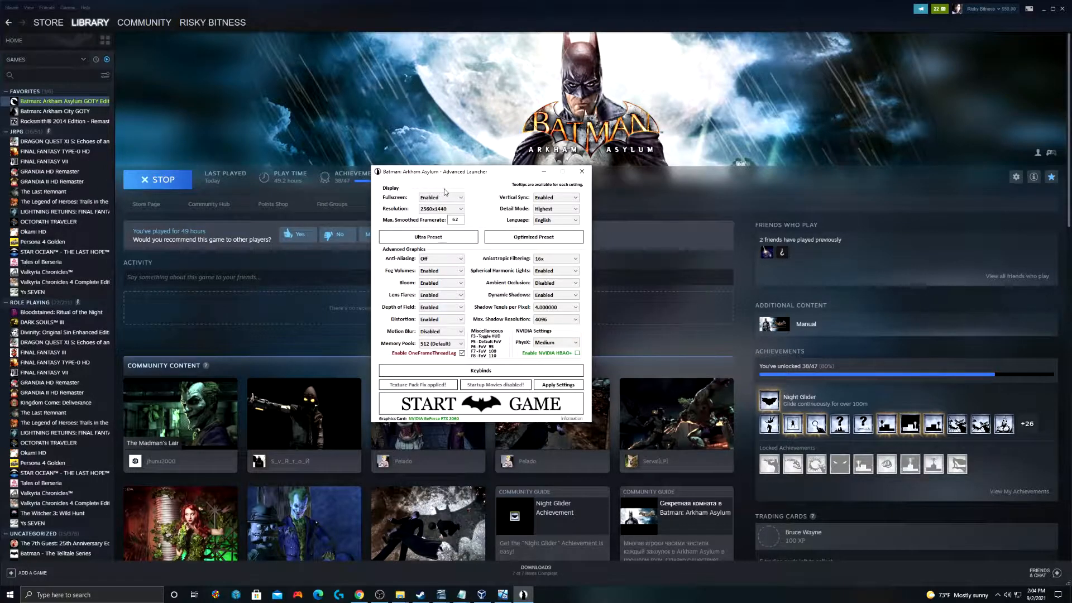
mouse_move(509, 247)
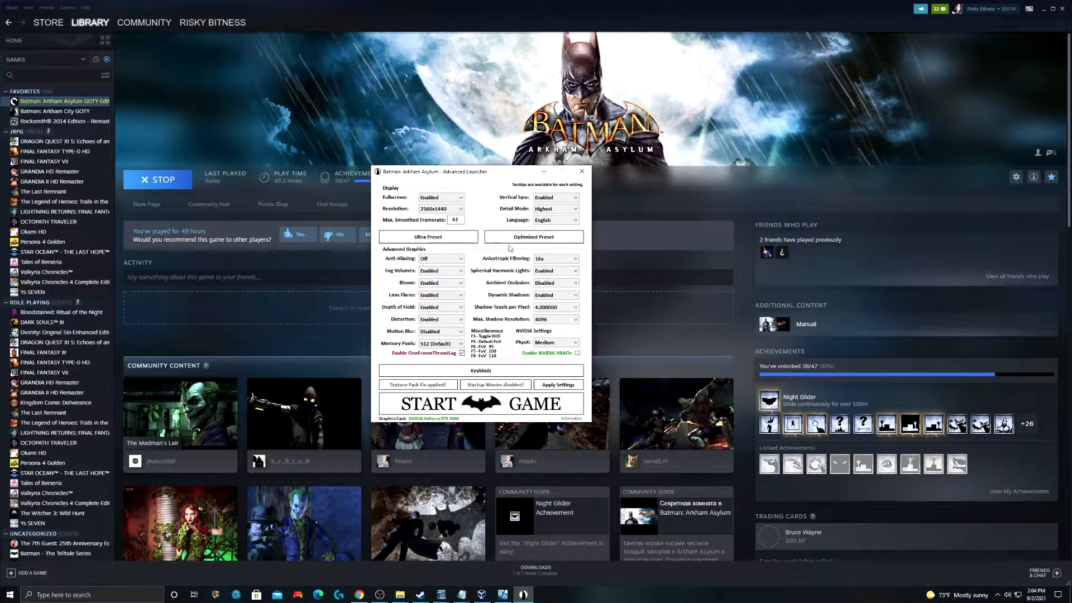
Step: Set shadows to 2048 resolution at 2.0 texels per pixel, turn PhysX off, and close the launcher
click(554, 270)
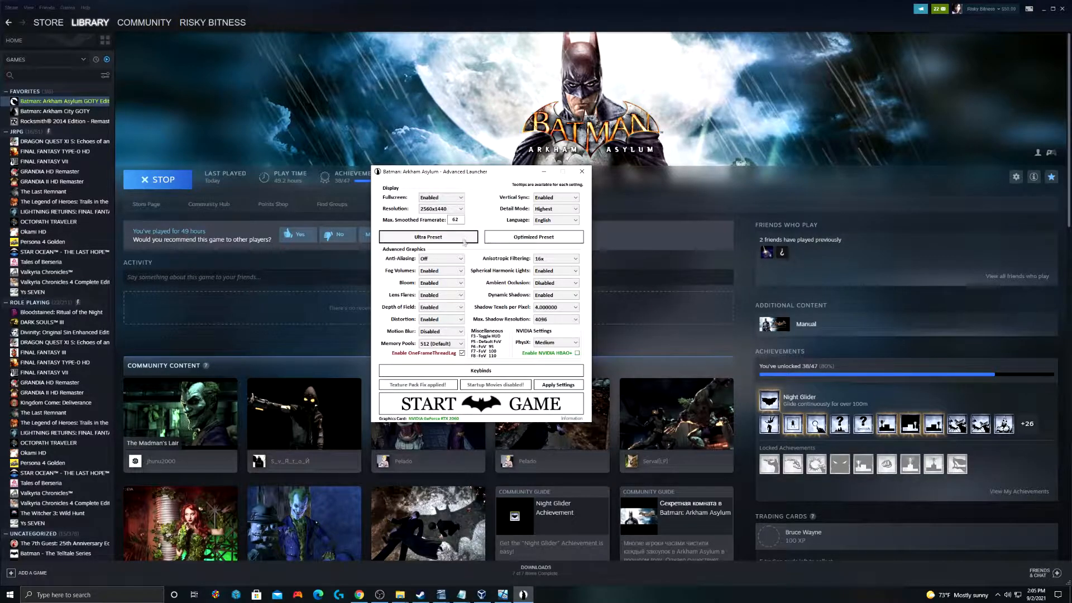
click(534, 237)
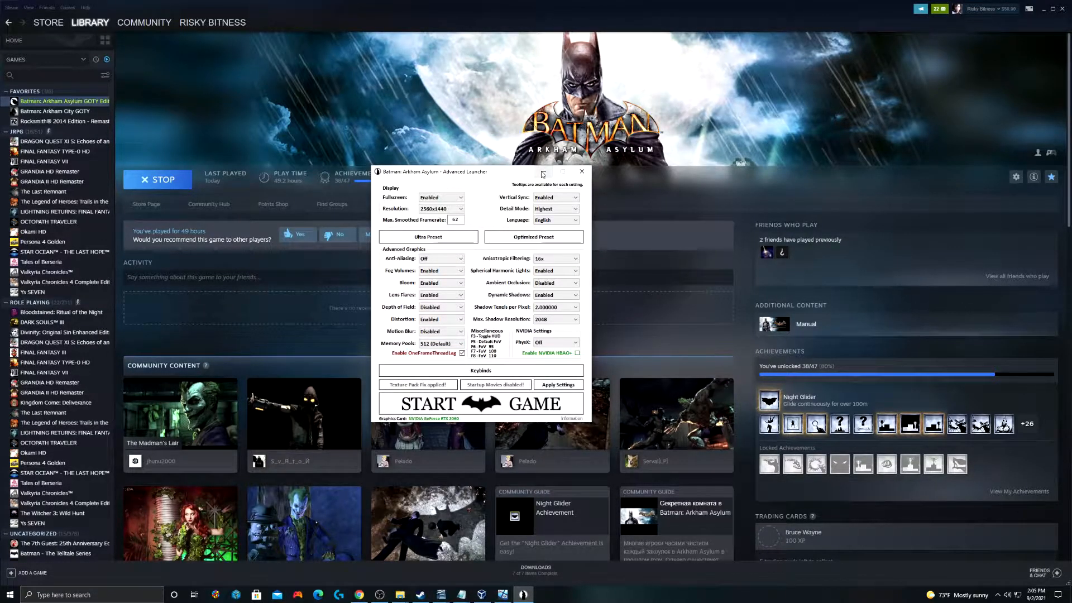
click(580, 171)
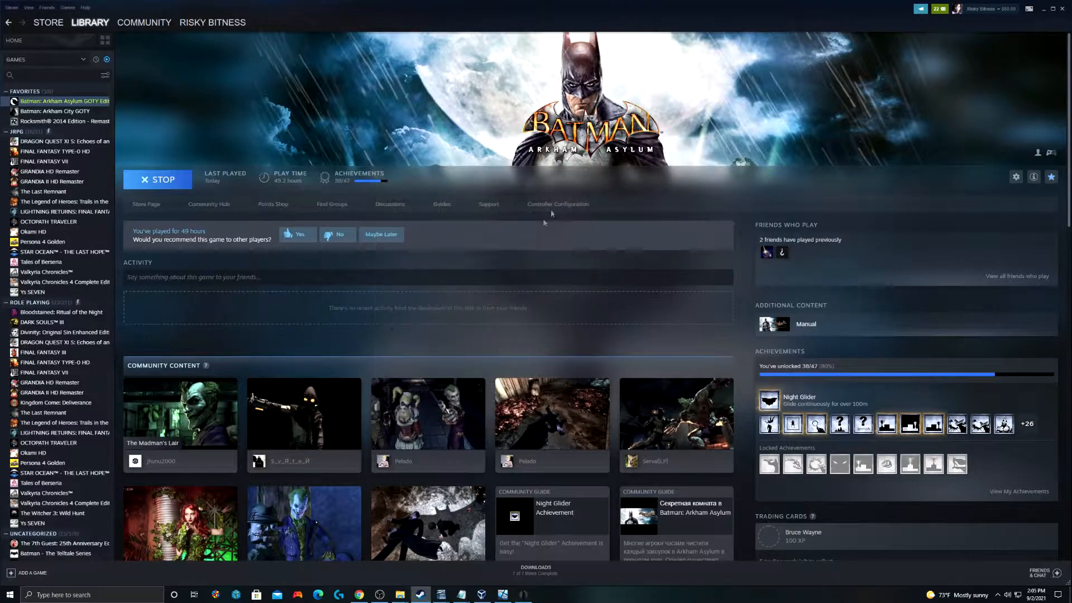
Step: Return to the PCGamingWiki article's Mods section on the ex-exclusive PS3 DLCs
click(157, 179)
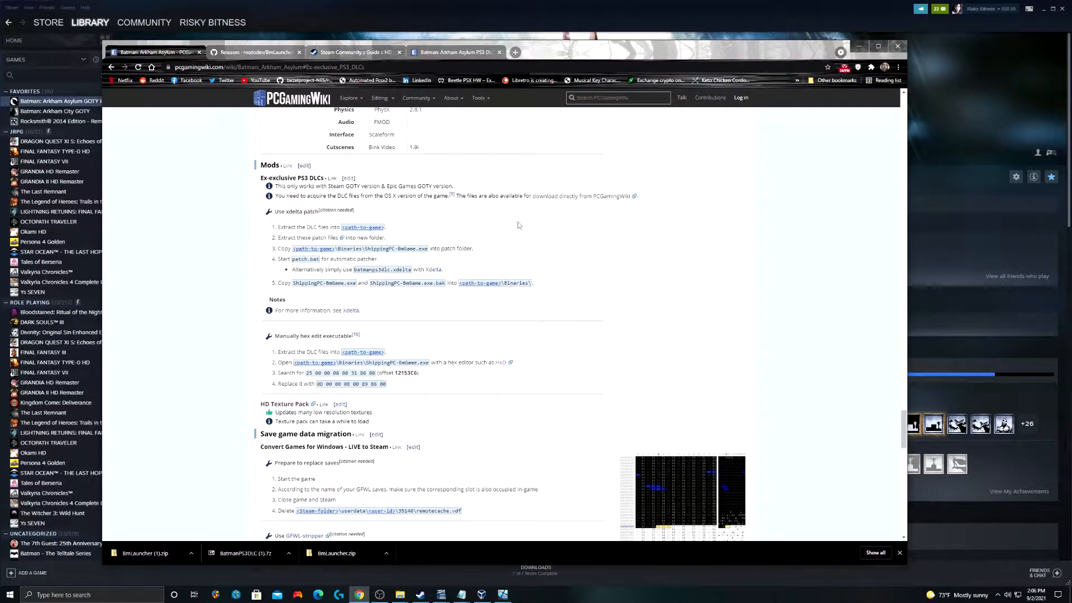
mouse_move(641, 269)
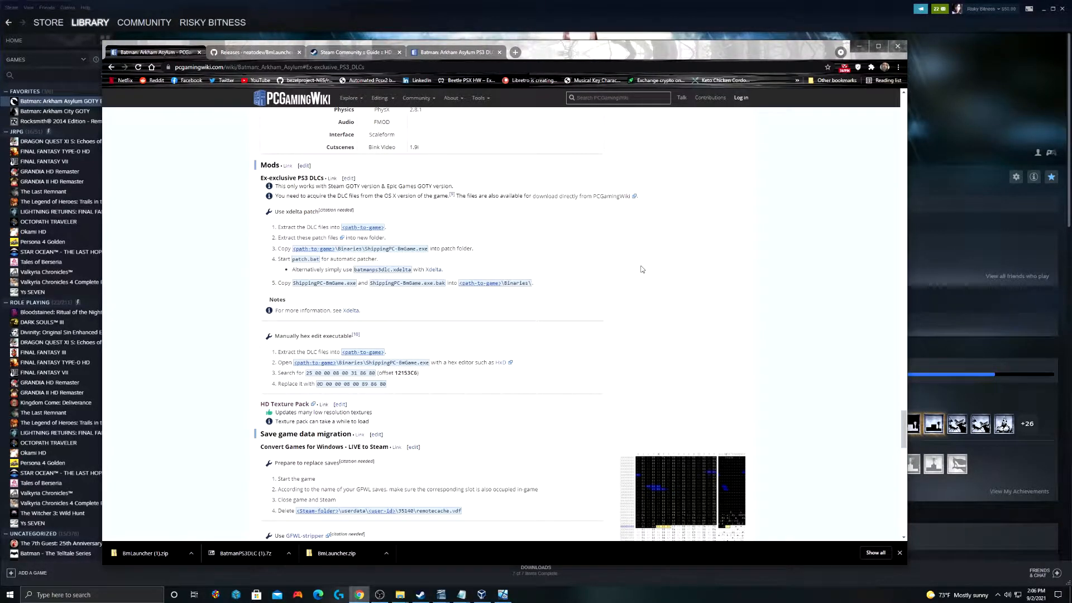
mouse_move(626, 239)
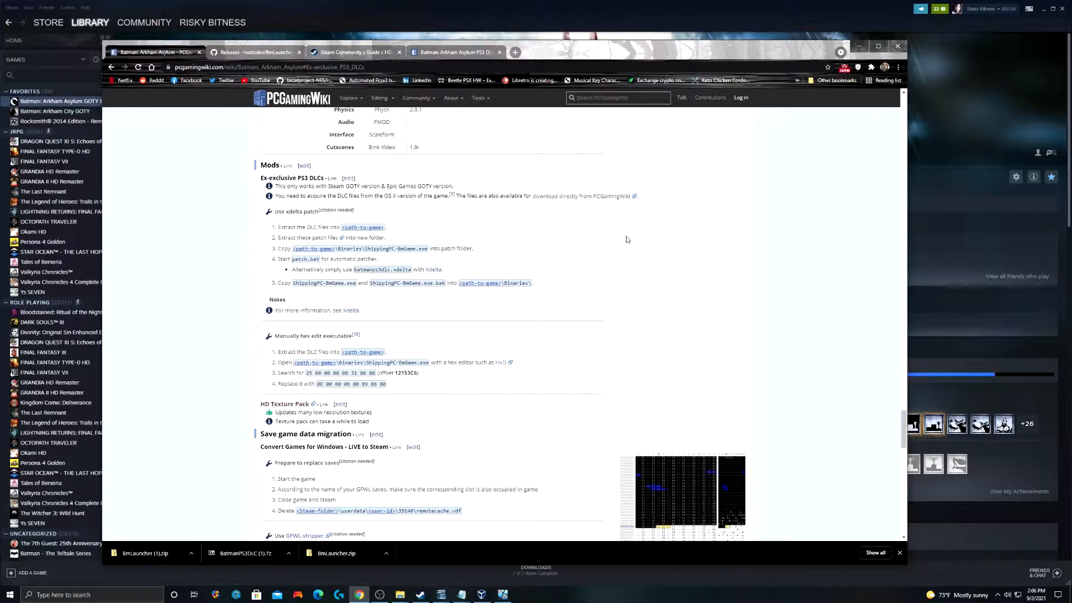
mouse_move(543, 200)
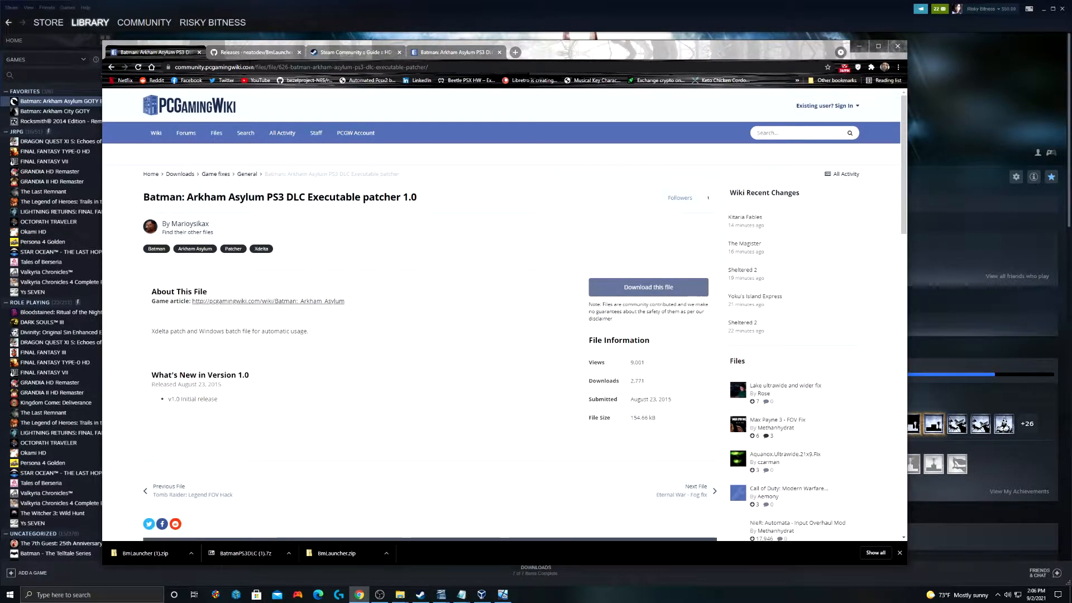
mouse_move(648, 287)
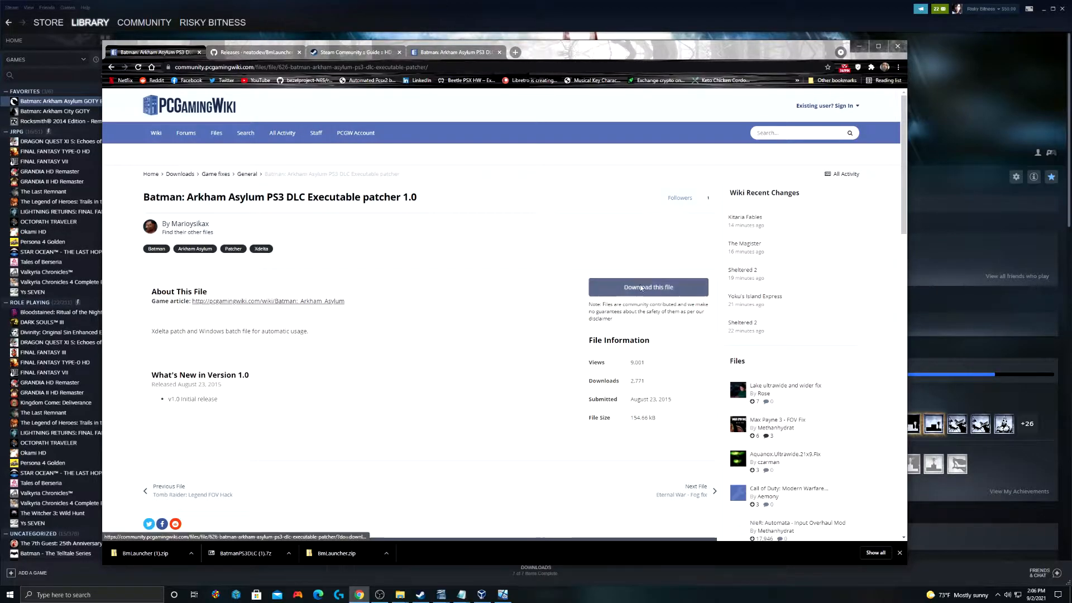
Step: Download BatmanPS3DLC.7z from PCGamingWiki and get into its extracted folder
click(648, 287)
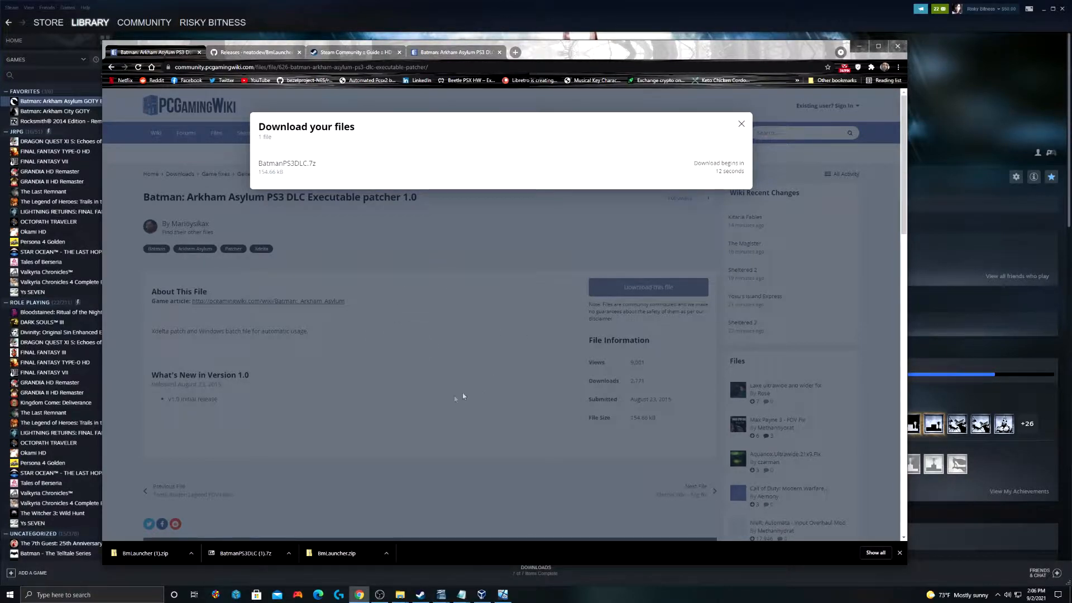
click(288, 553)
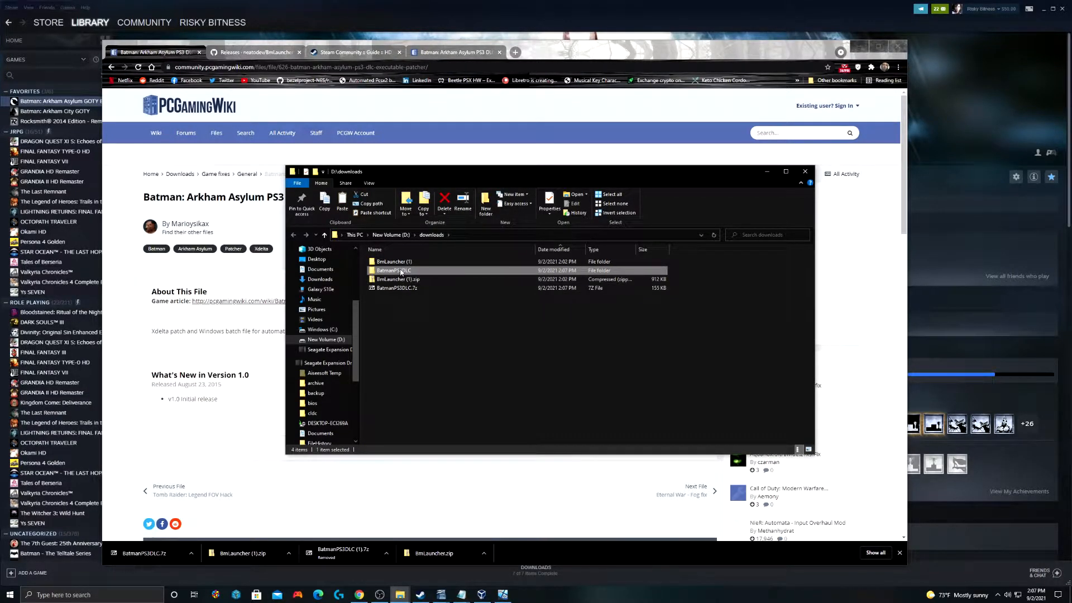
double_click(393, 270)
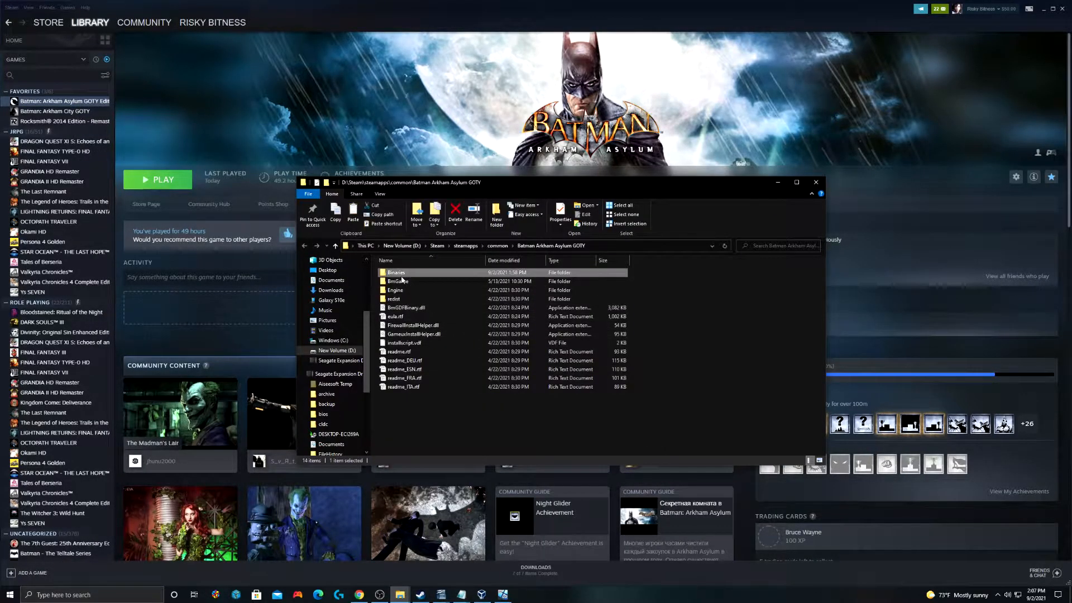
Step: Place patch.bat and xdelta3.exe in Binaries and start a command prompt there via the address bar
double_click(396, 272)
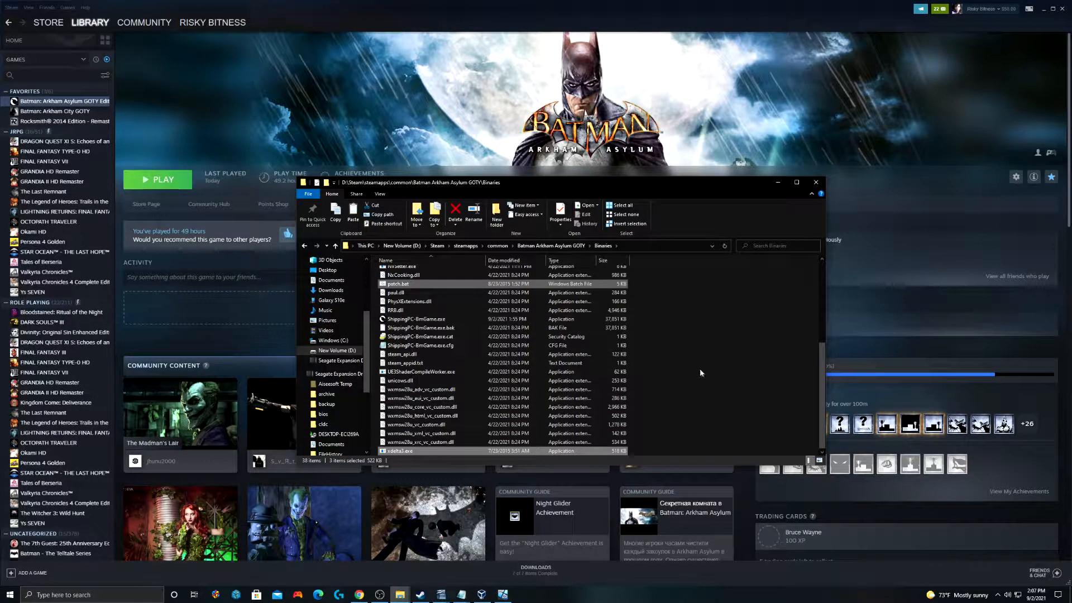
click(399, 282)
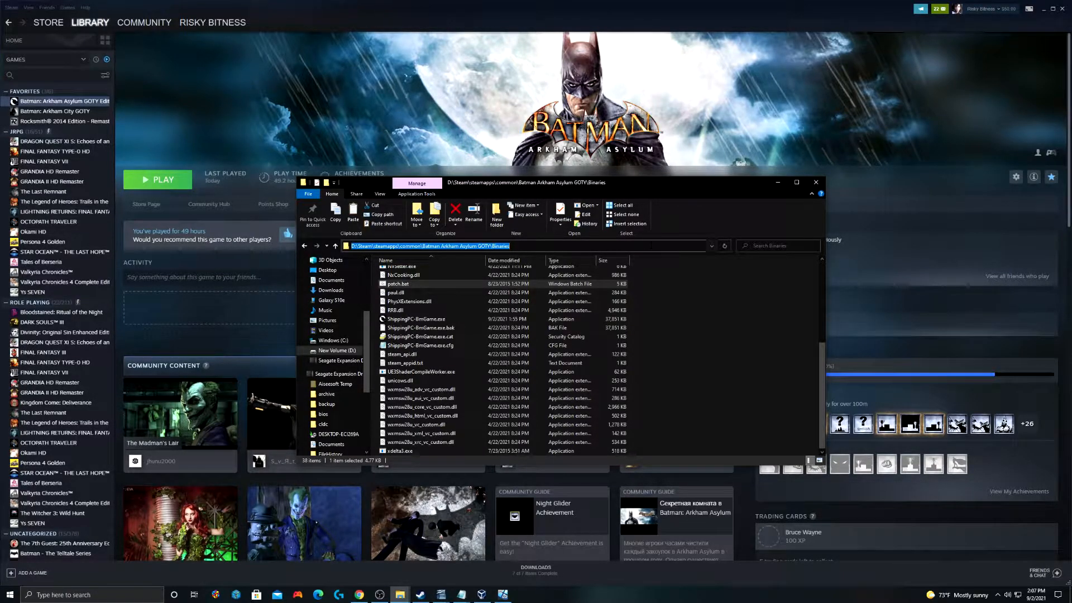
text(cmd)
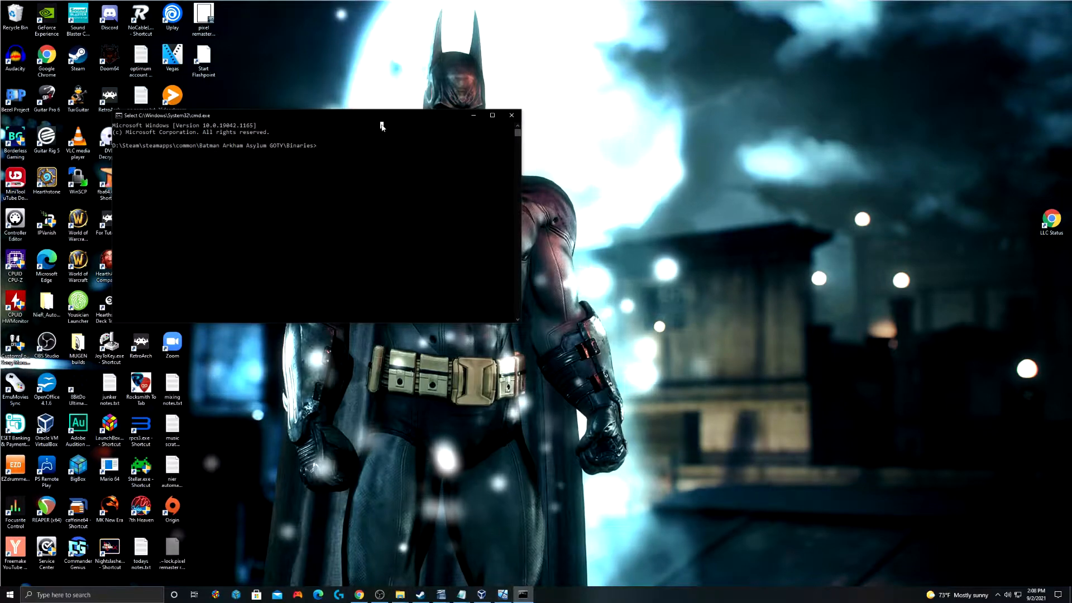
Step: Run patch.bat to patch ShippingPC-BmGame.exe, then leave the prompt for the wiki
text(patch)
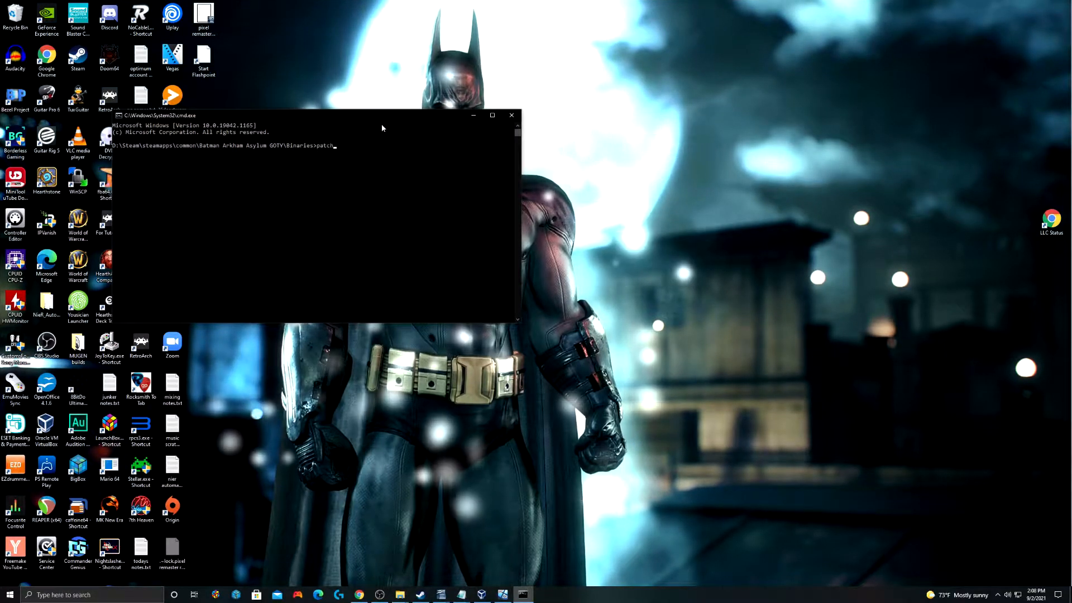
text(.bat)
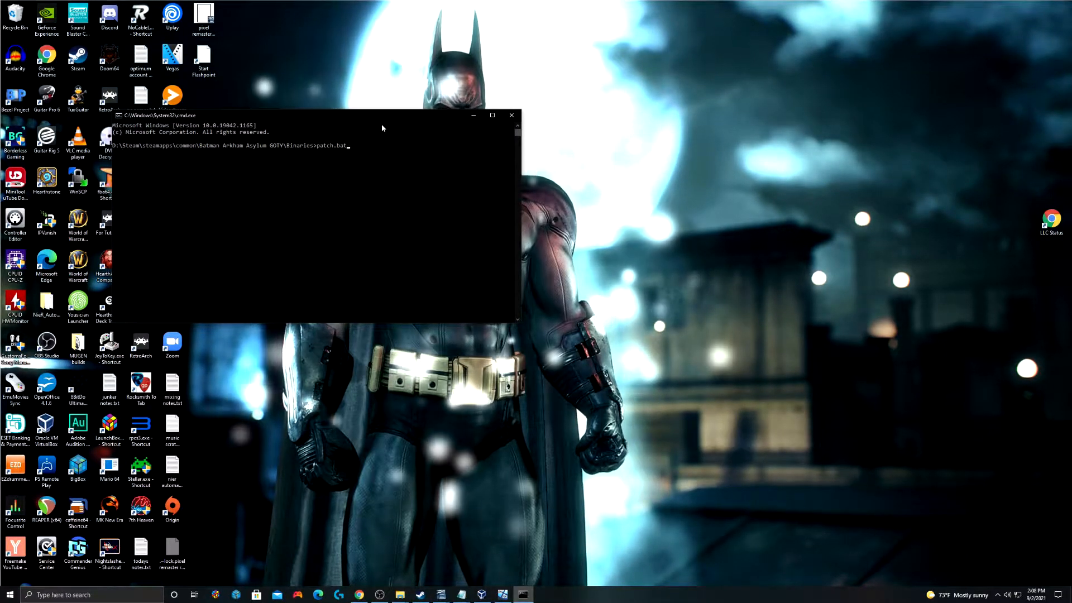
key(enter)
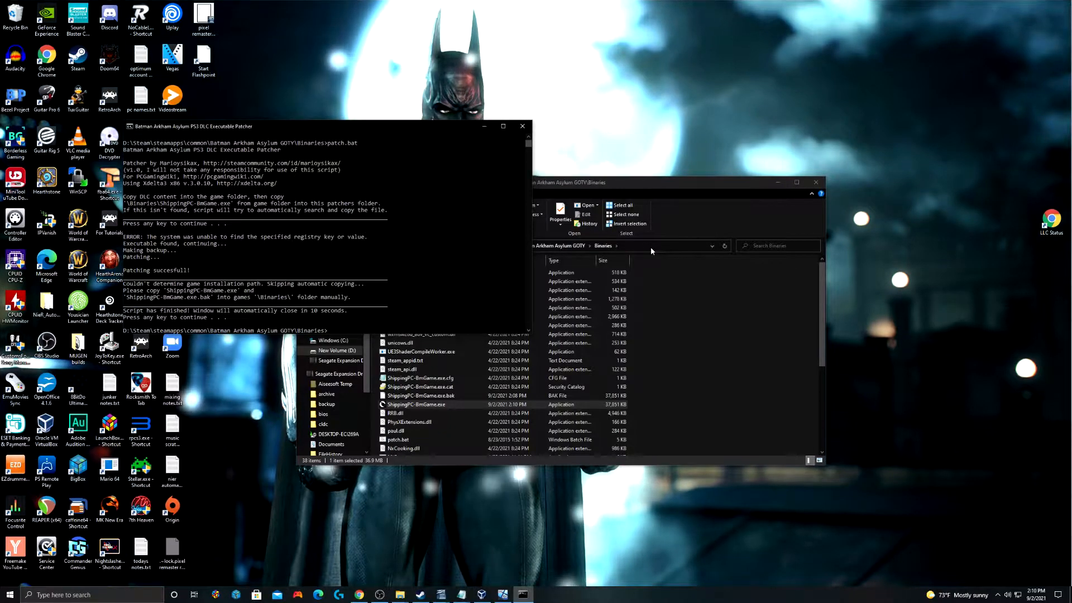
text(exot)
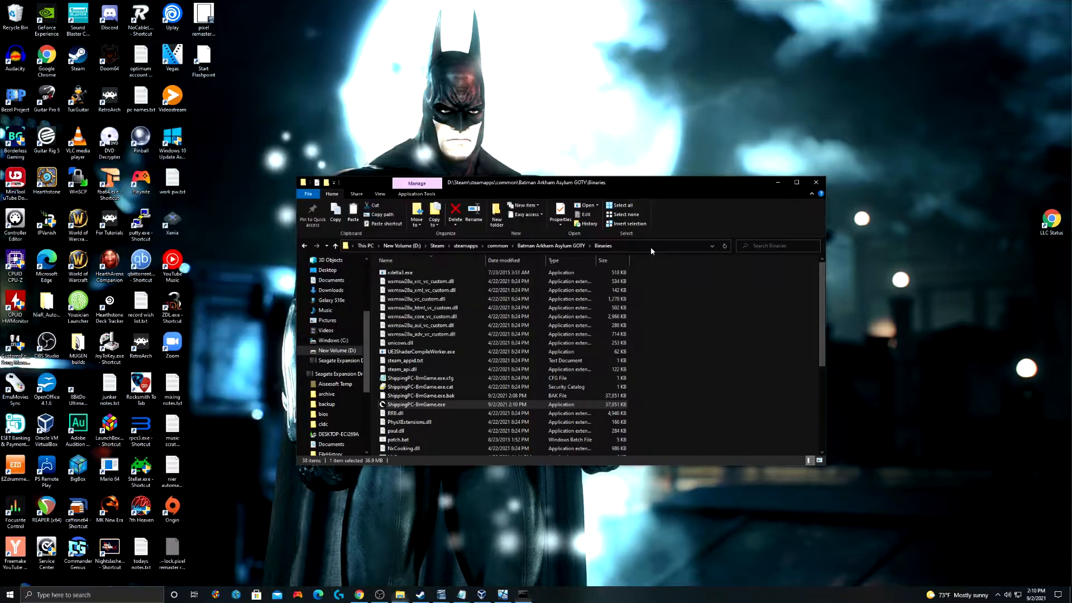
click(421, 379)
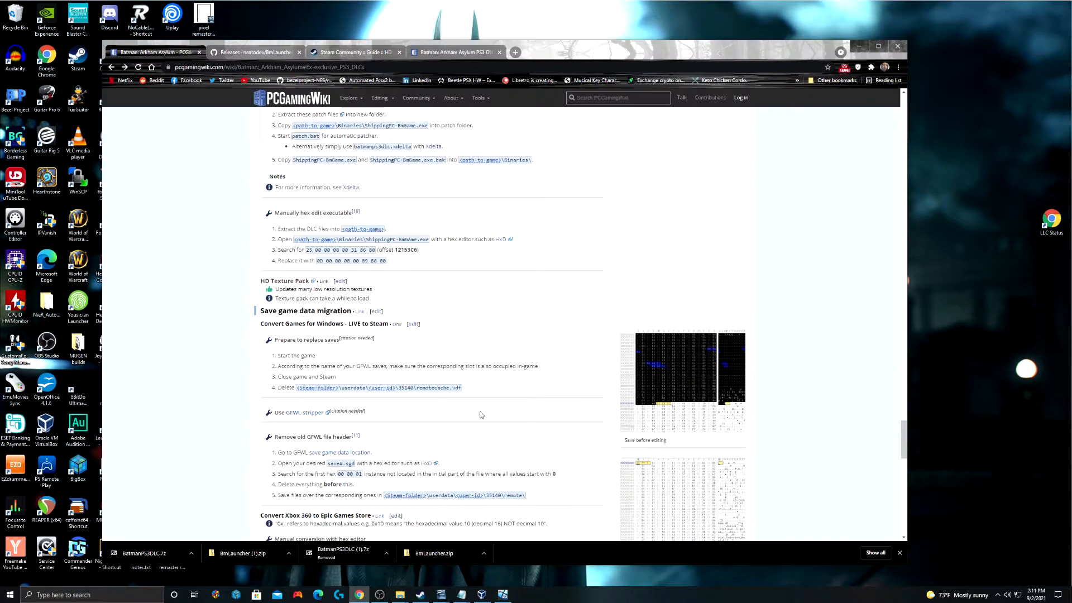
mouse_move(547, 340)
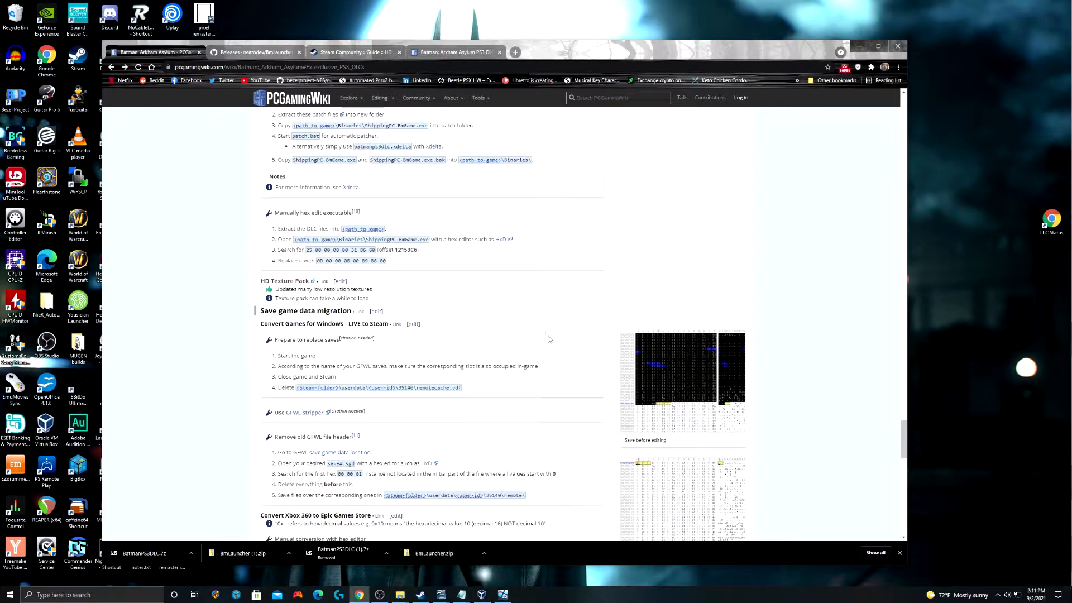
Step: Return to the Steam HD guide and jump to its DOWNLOAD section for the Texture Pack V4.1 link
click(150, 52)
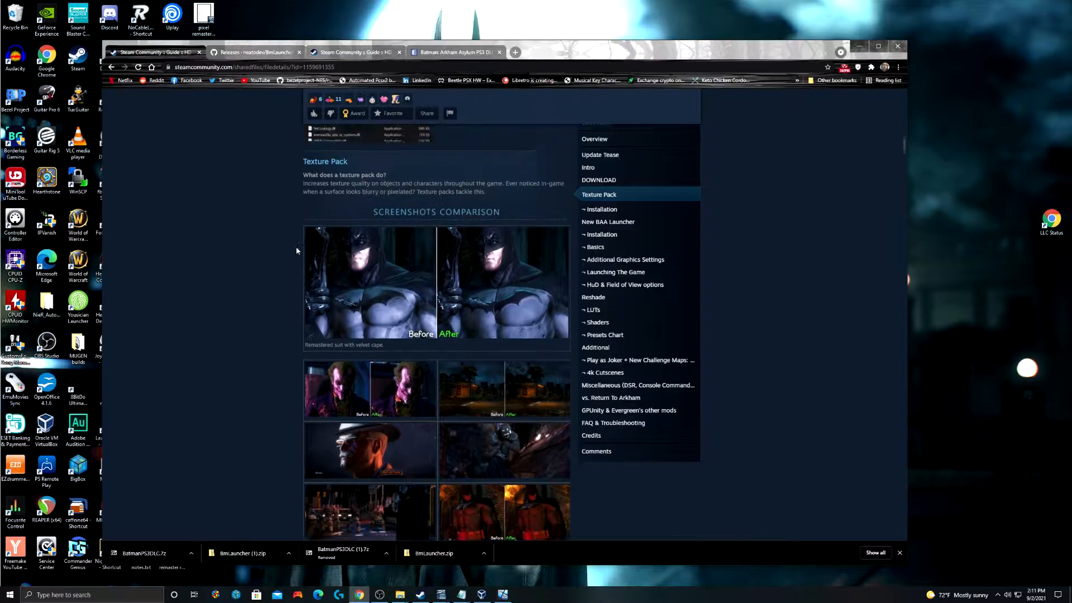
scroll(down, 3)
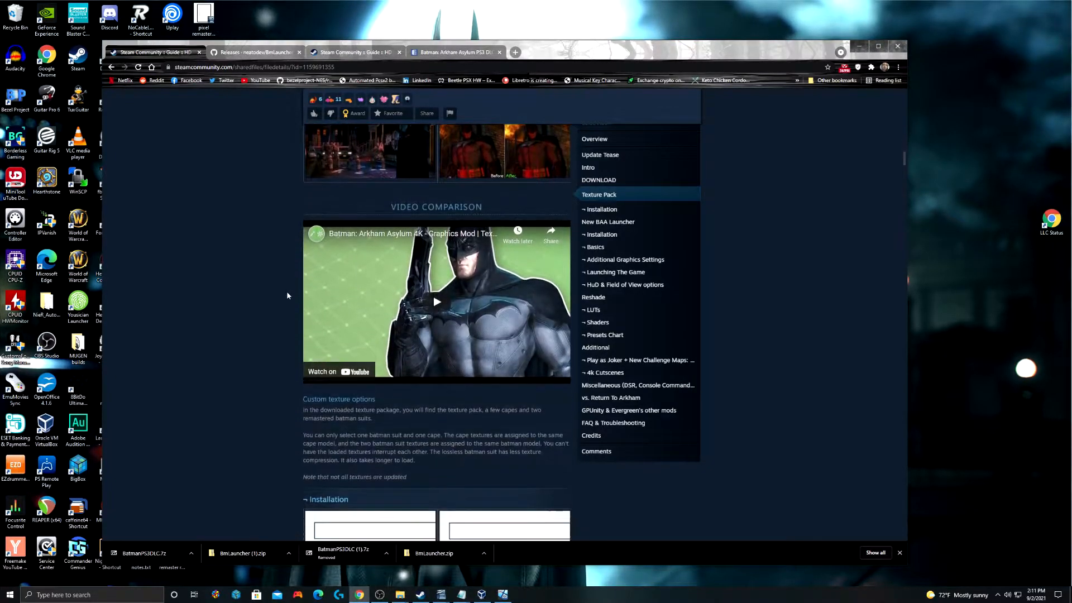
scroll(down, 3)
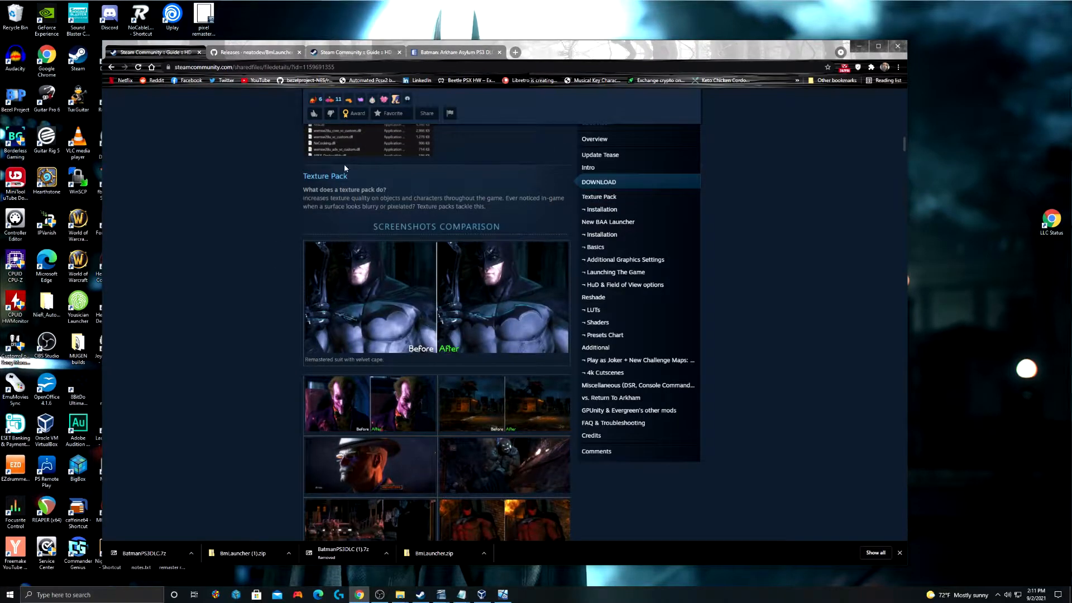
scroll(down, 3)
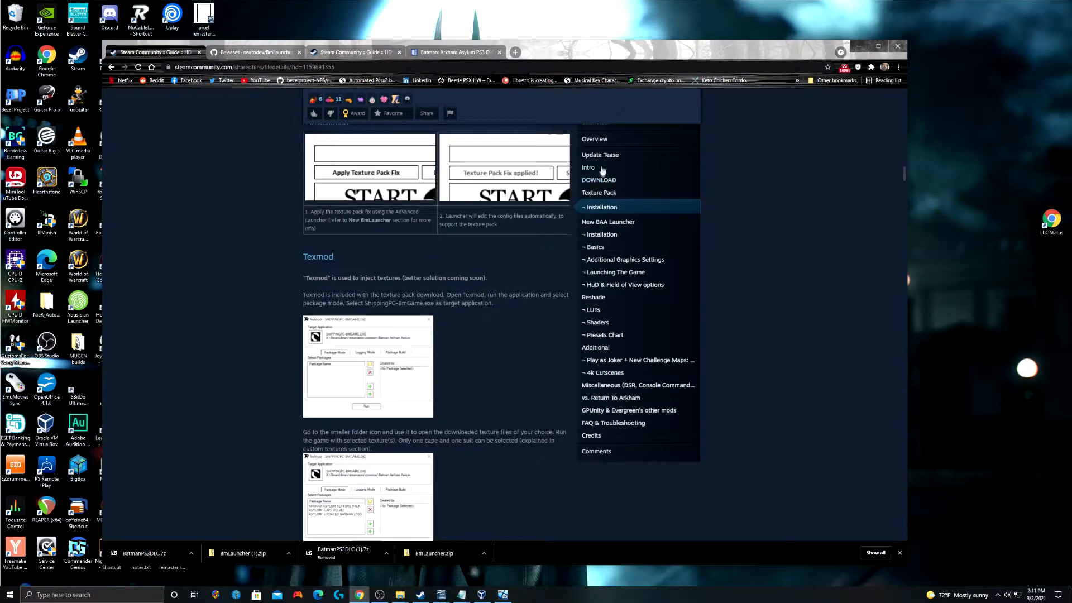
click(598, 181)
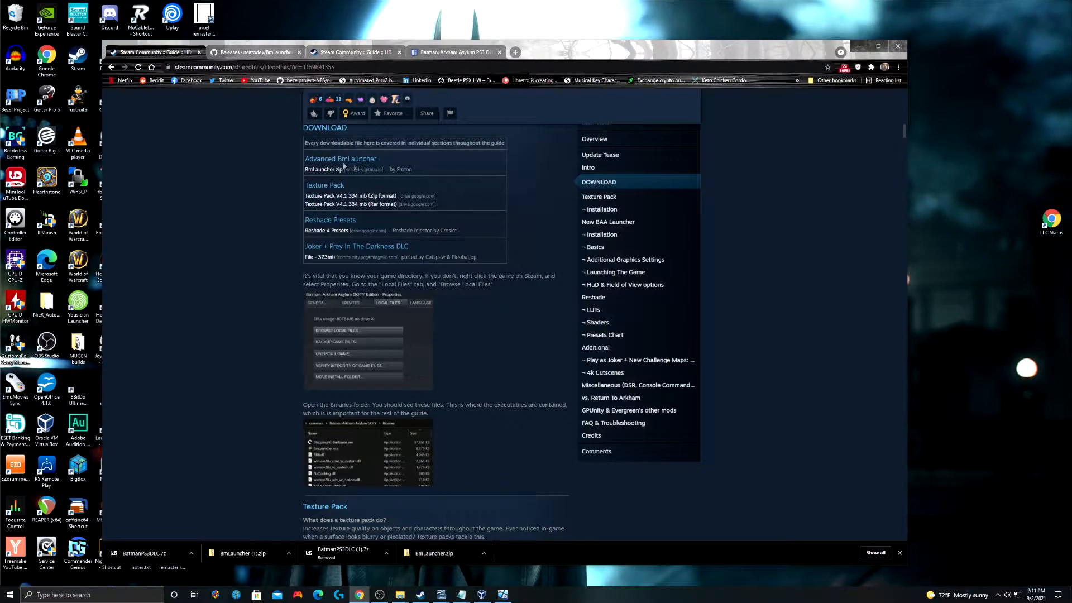
mouse_move(412, 182)
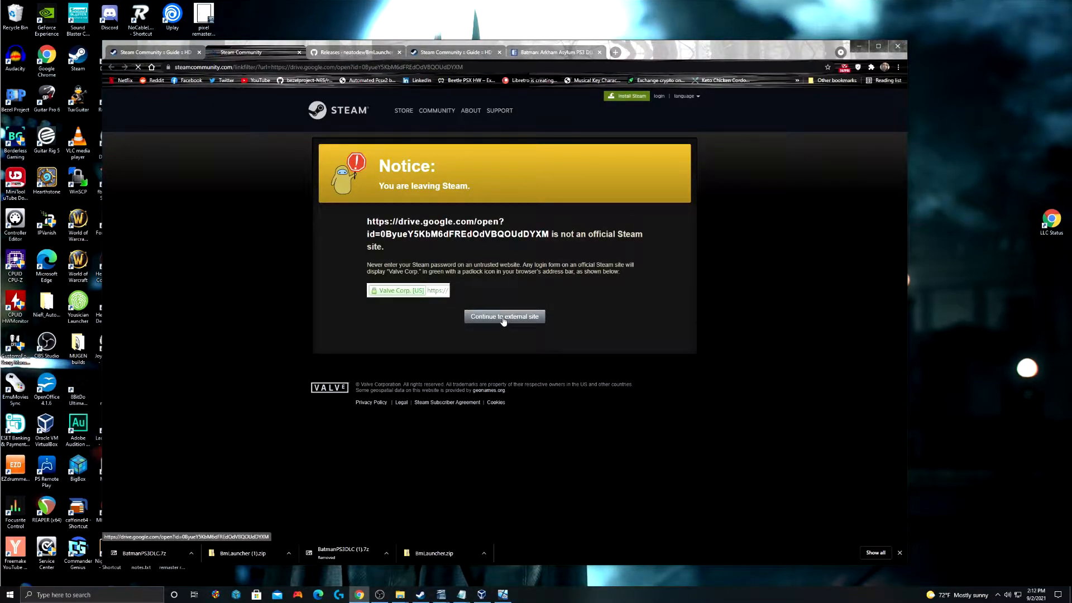
Step: Continue to Google Drive, download ArkhamAsylumTexturePack-V4.1-GPUnity and extract the archive
click(503, 316)
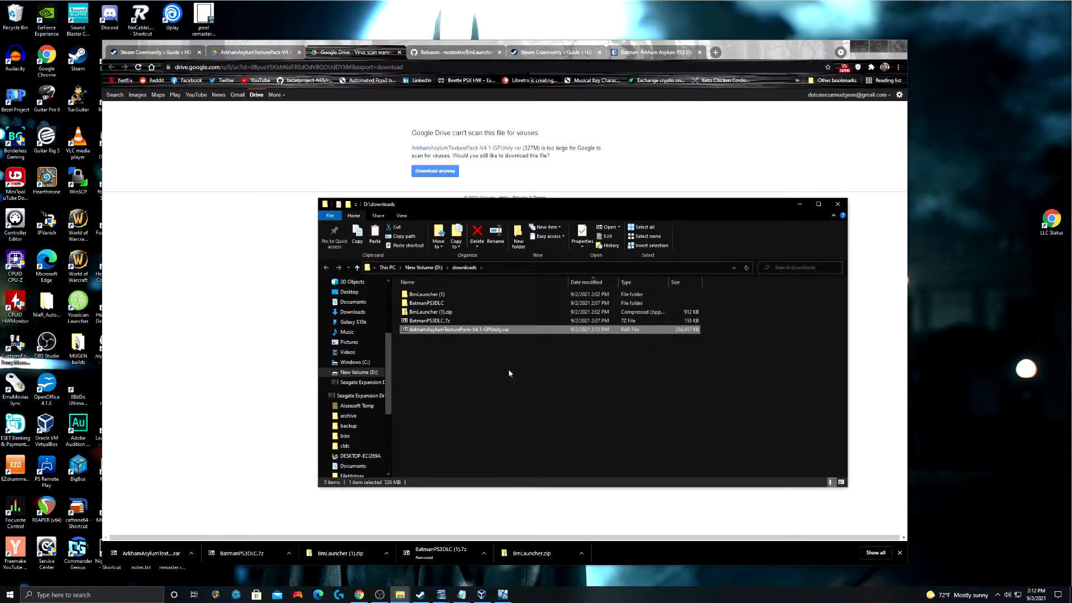
right_click(487, 328)
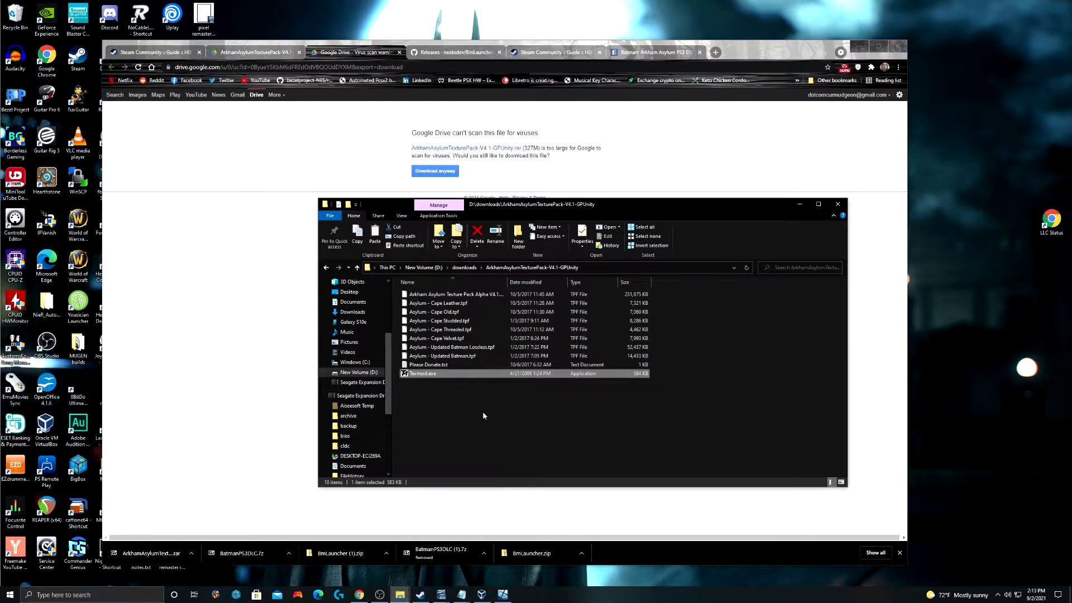
mouse_move(523, 487)
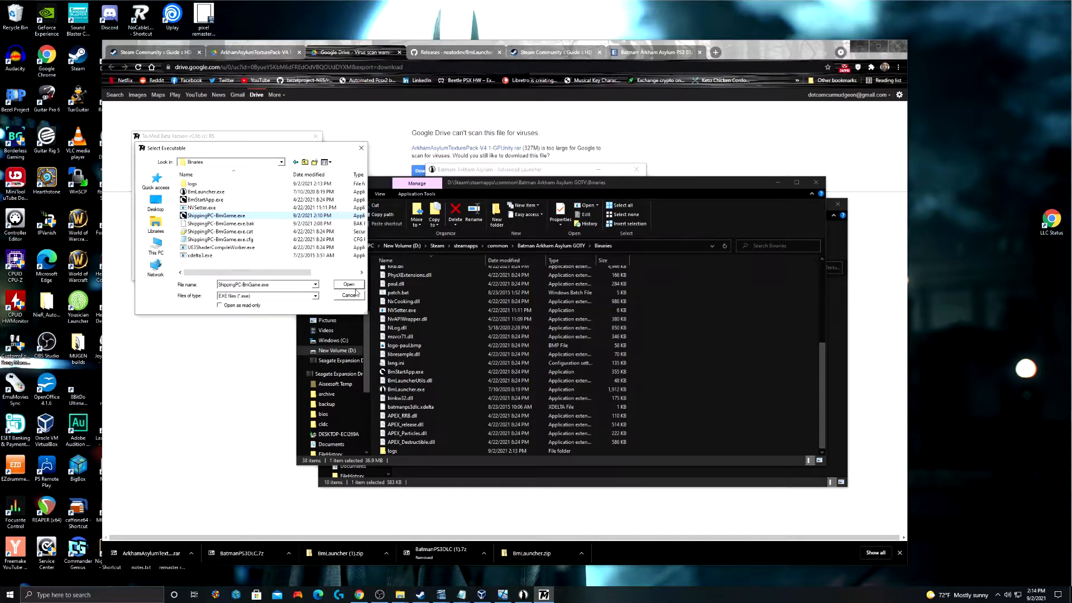
Step: Set Binaries\ShippingPC-BmGame.exe as TexMod's target application
click(349, 284)
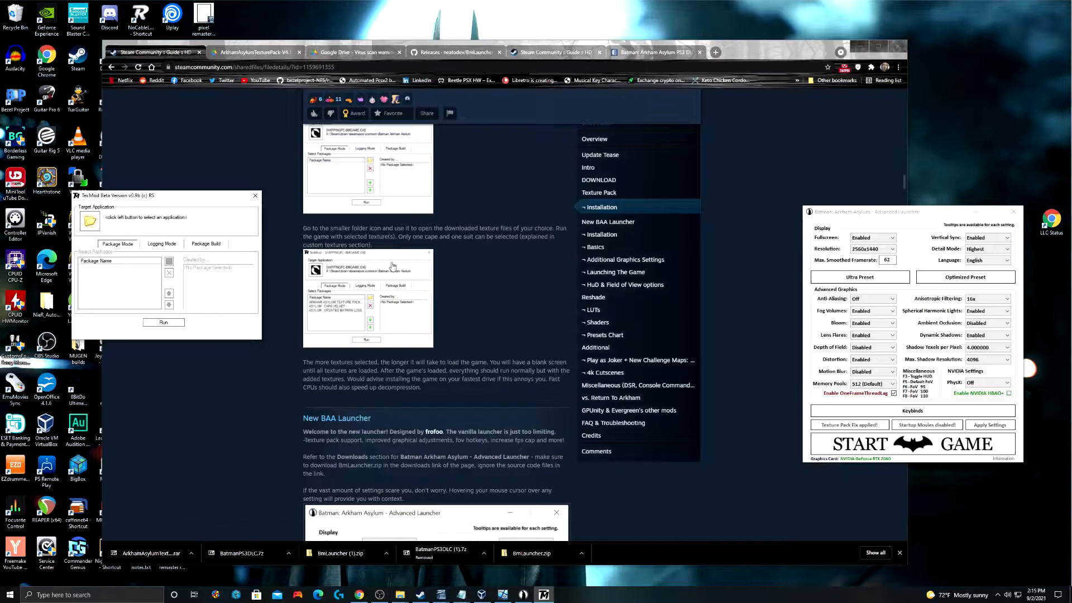
click(89, 221)
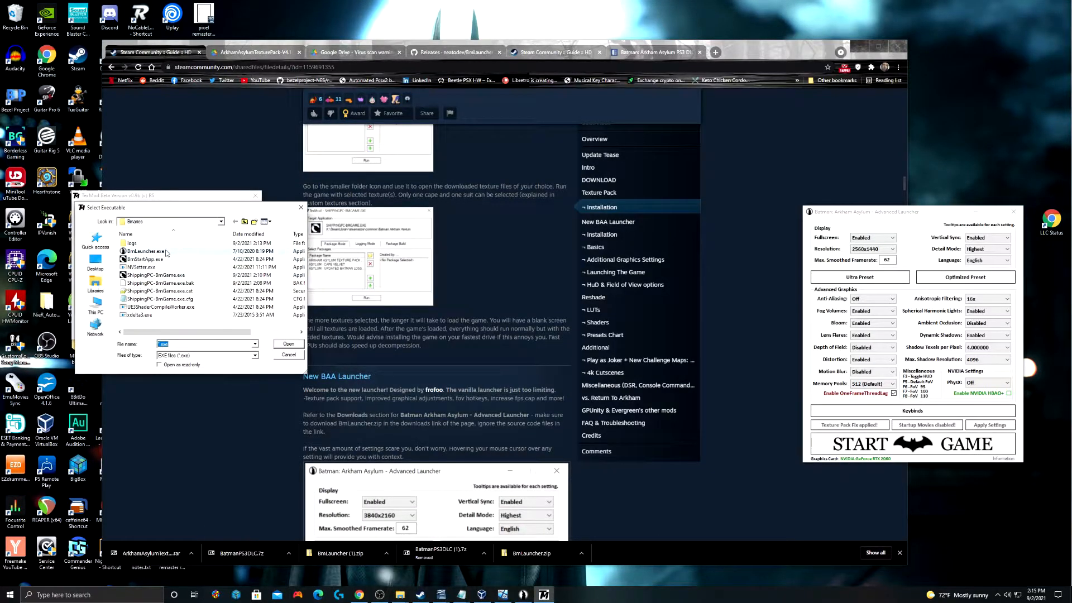
click(157, 274)
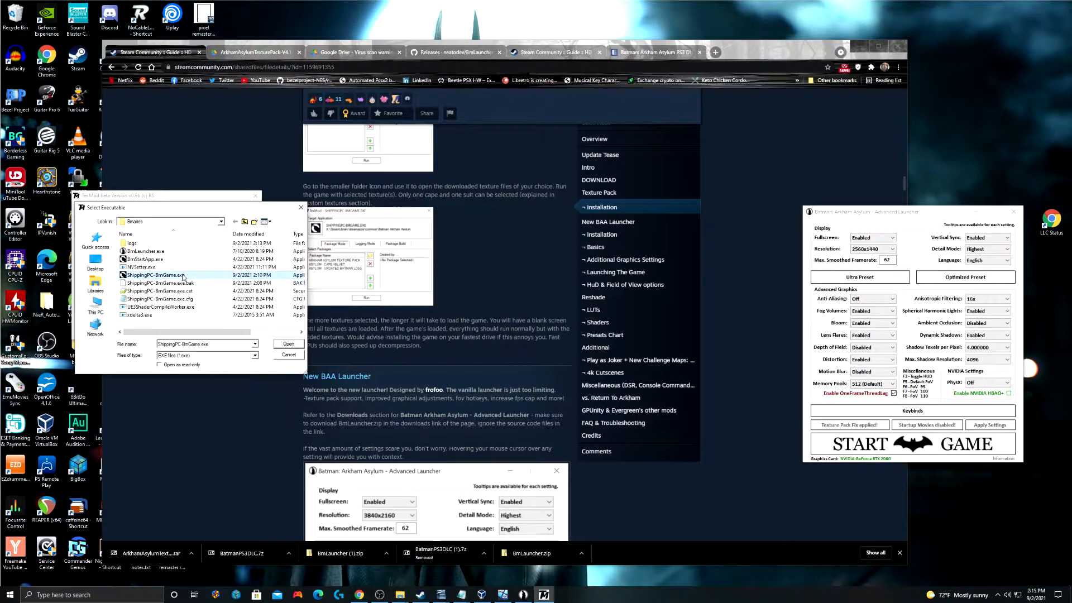
click(288, 344)
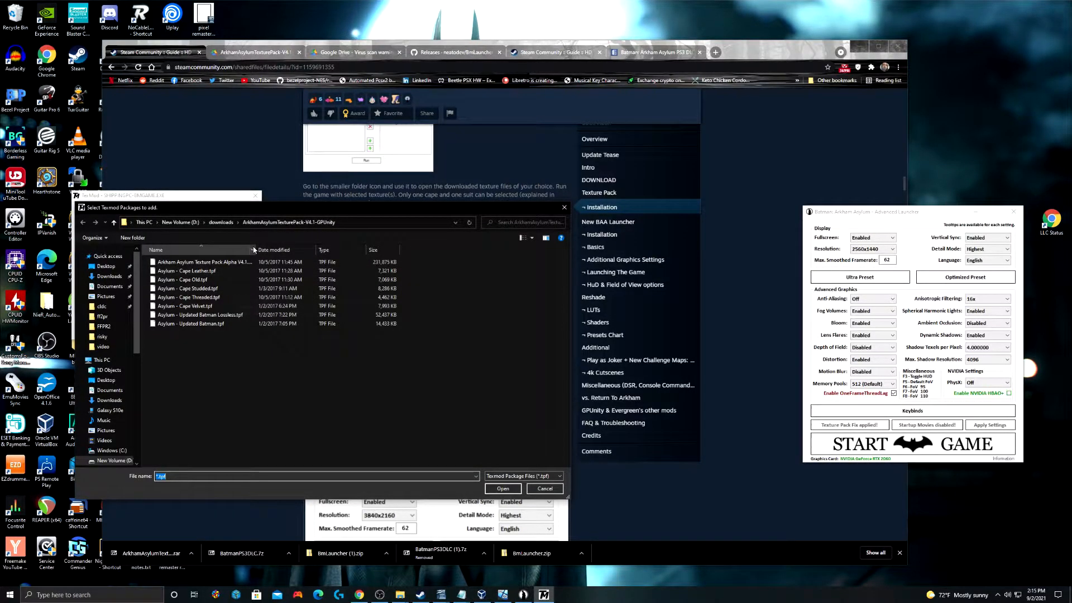
Step: Add the Texture Pack Alpha V4.1 and further .tpf packages, then run the game through TexMod
click(205, 261)
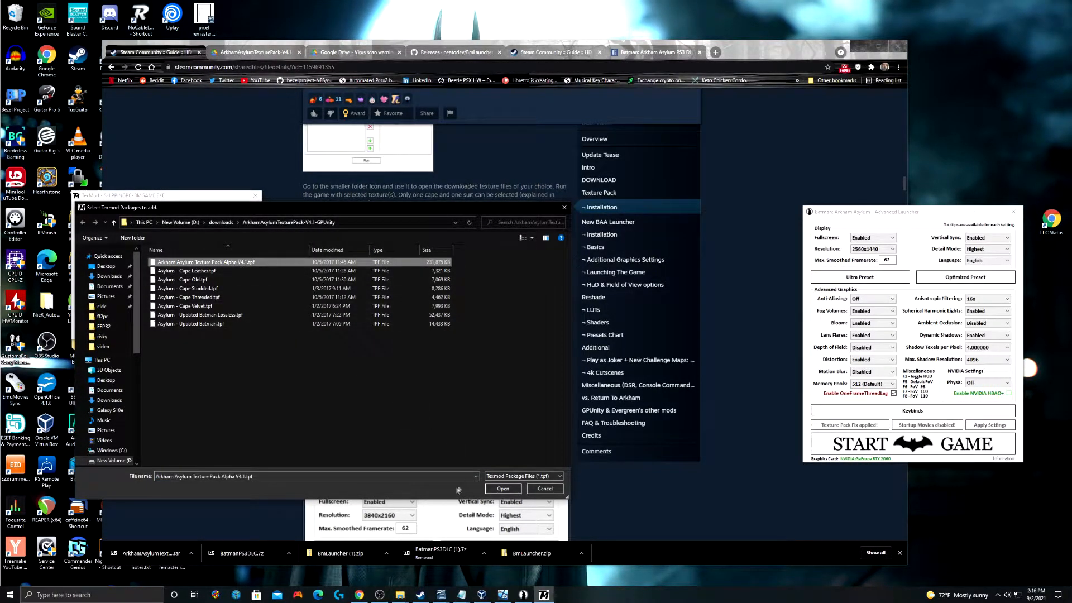
click(503, 488)
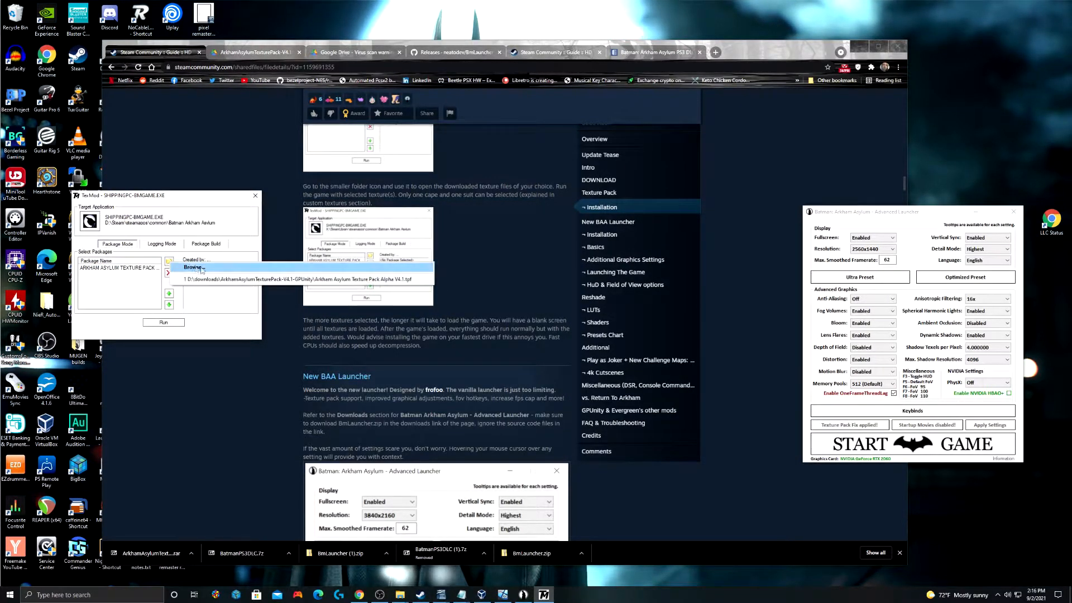
click(195, 267)
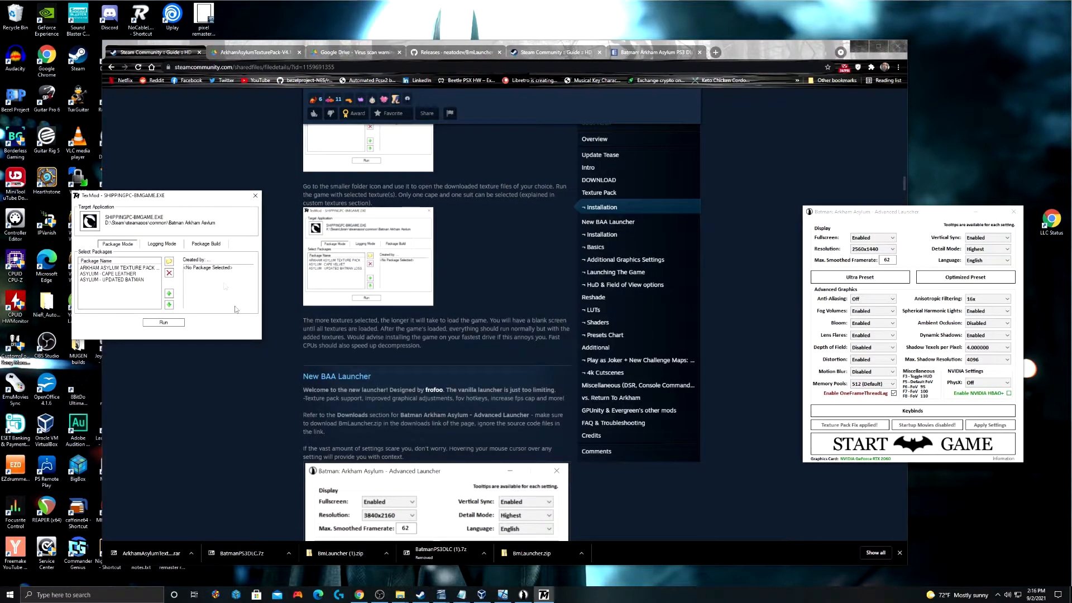
click(163, 321)
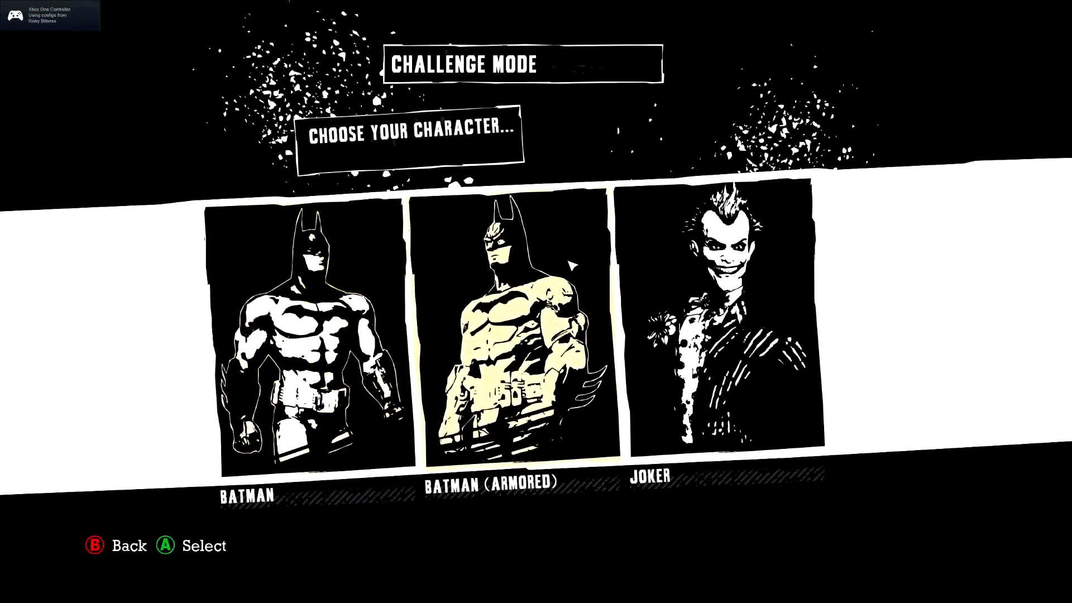
Step: Leave Challenge Mode's character select for the main menu and return to the Advanced Launcher
click(513, 321)
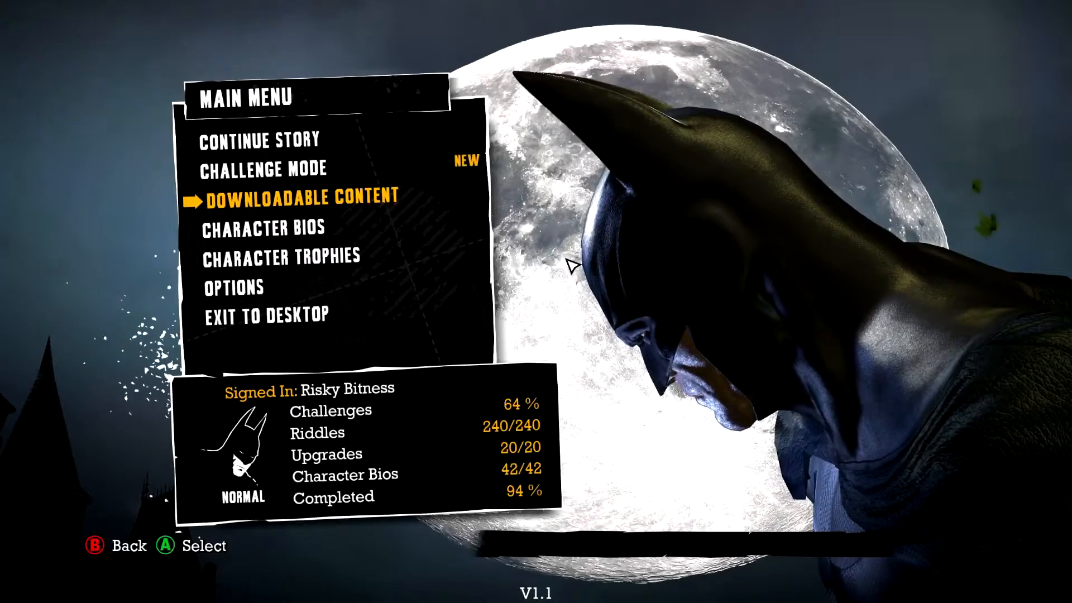
click(297, 196)
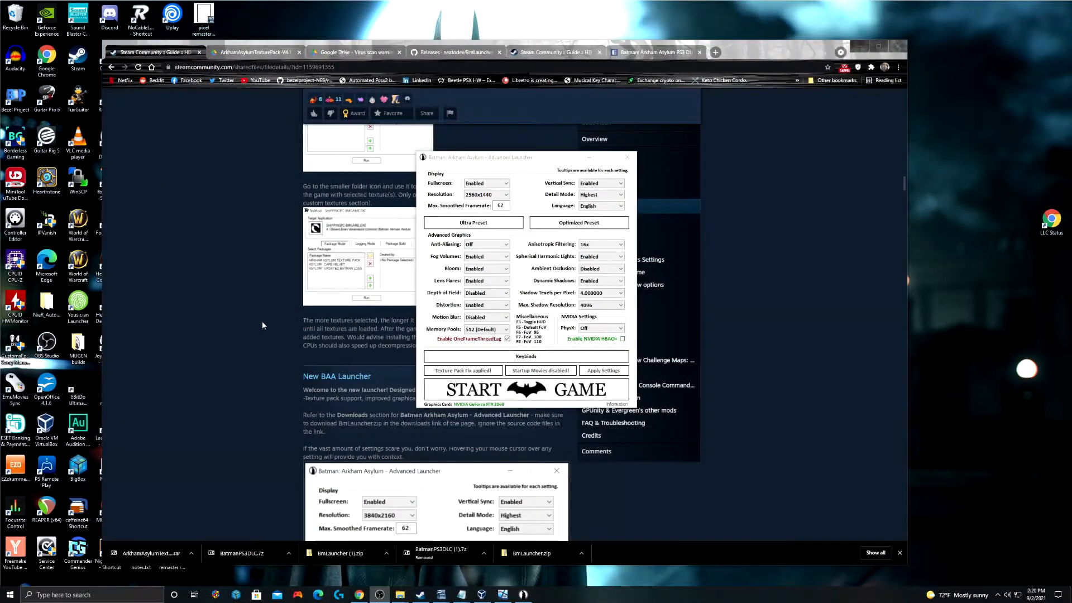
Step: Check BmLauncher releases, then open the Asylum4K cutscenes guide's linktr.ee download page
click(451, 52)
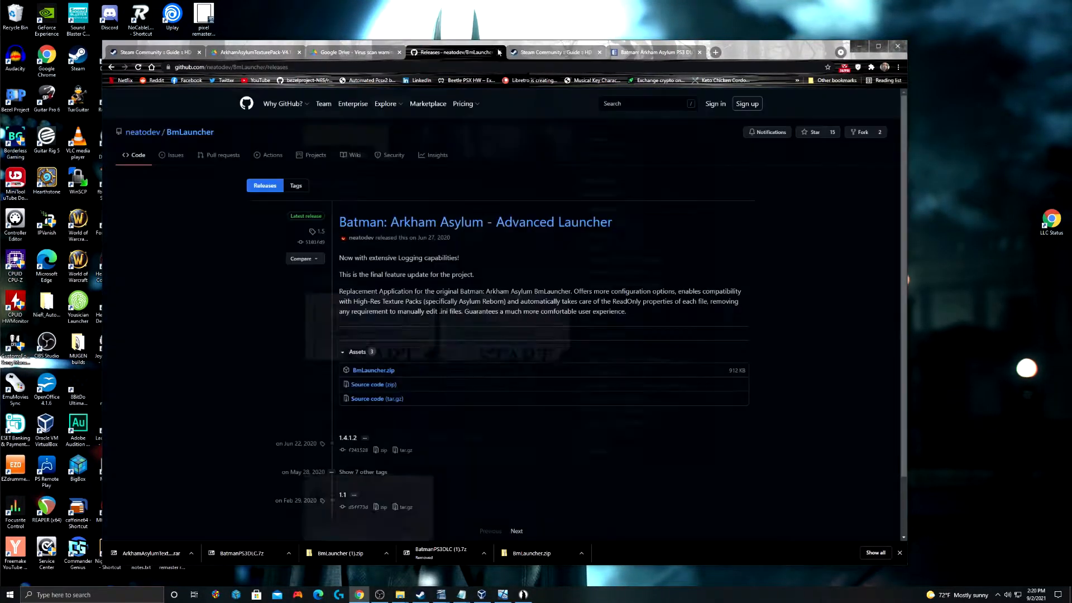
click(556, 52)
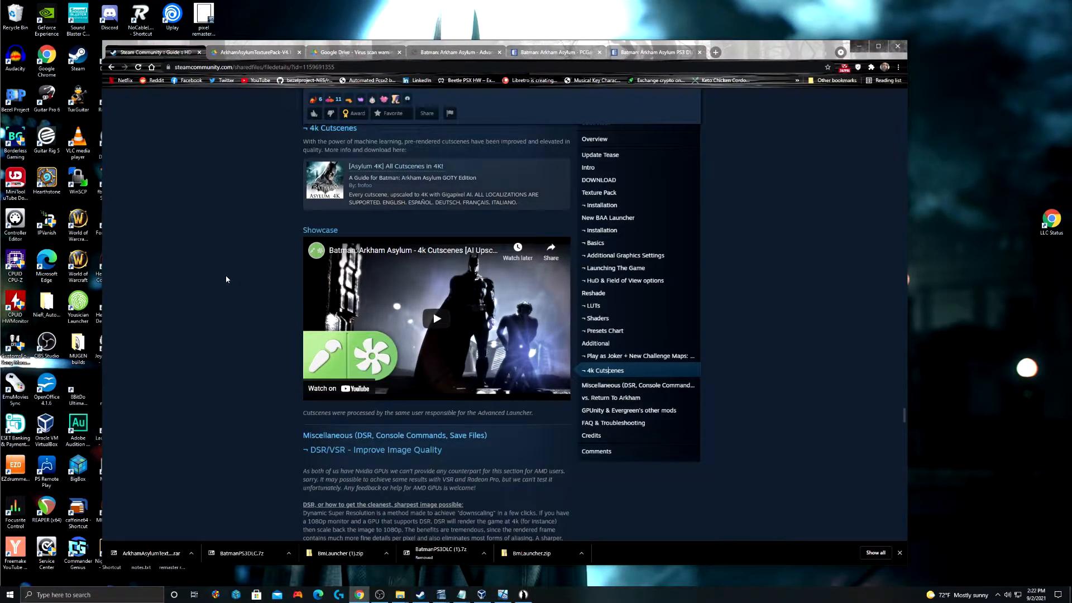
mouse_move(828, 300)
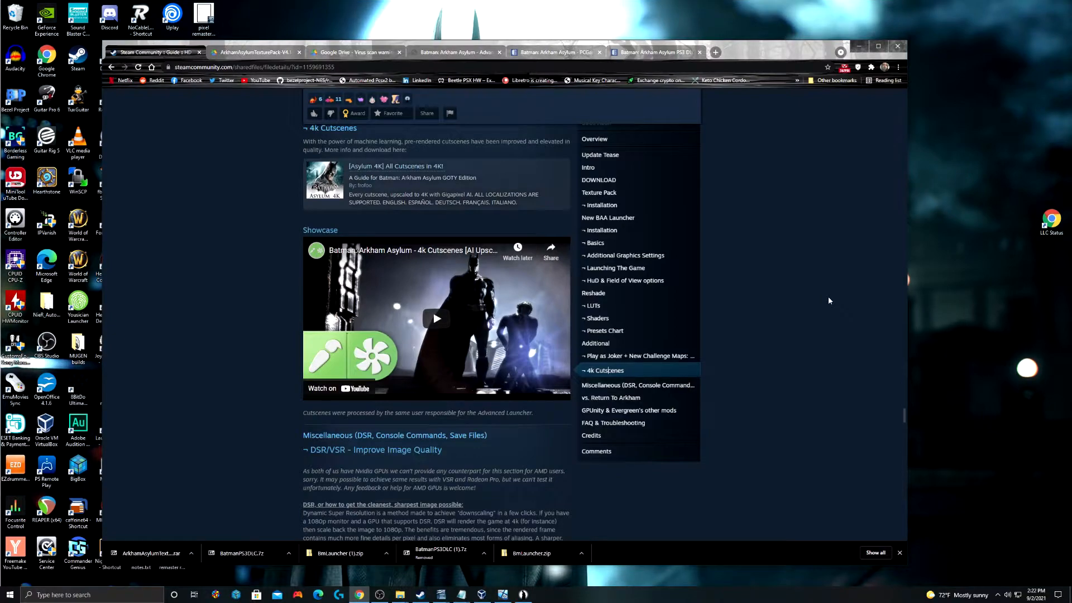
mouse_move(772, 320)
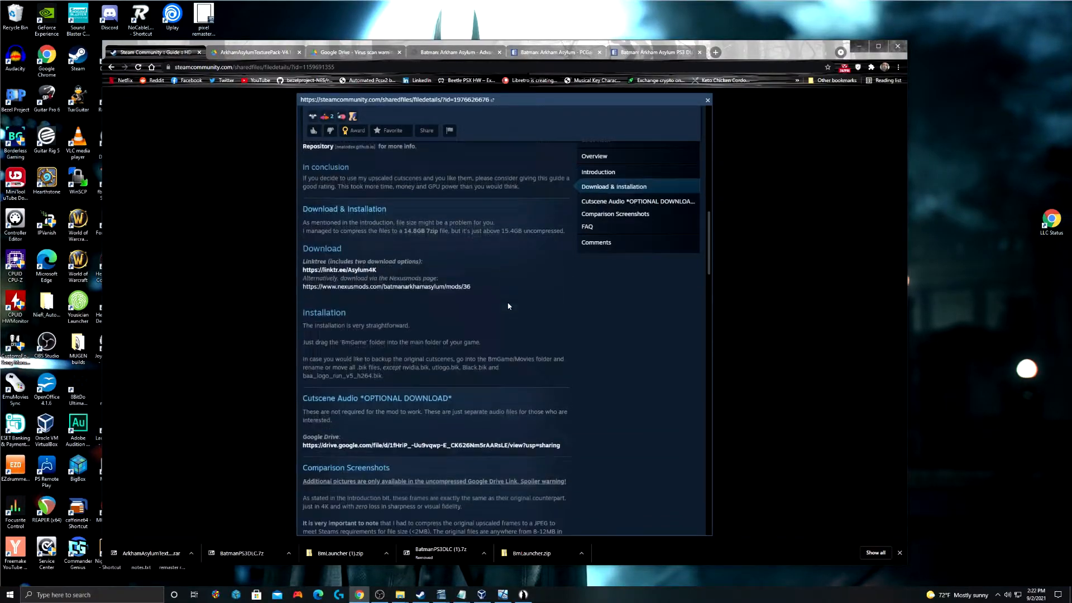
mouse_move(350, 272)
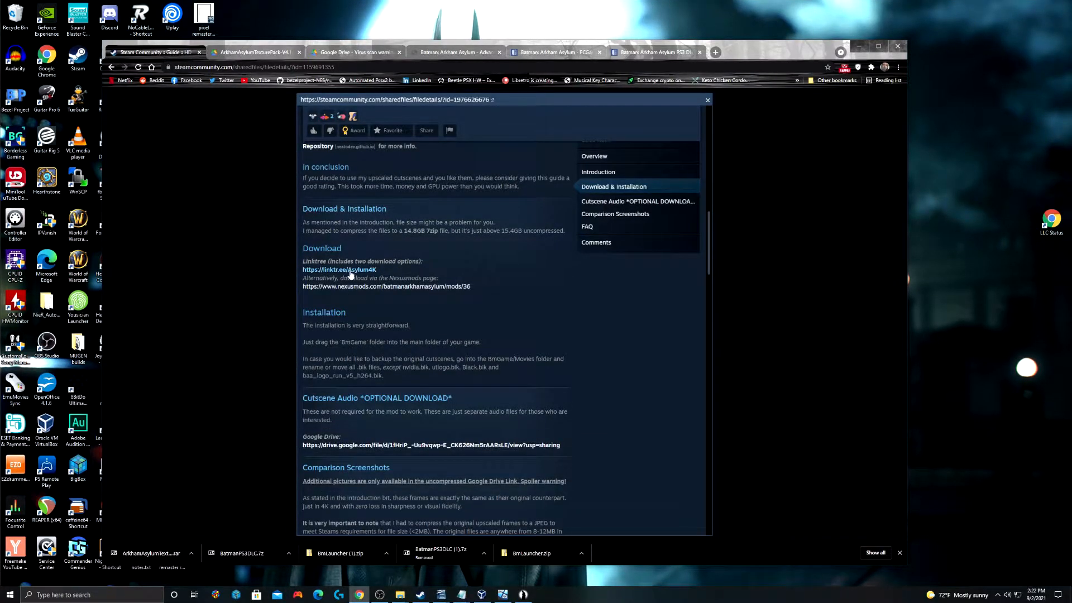
click(339, 269)
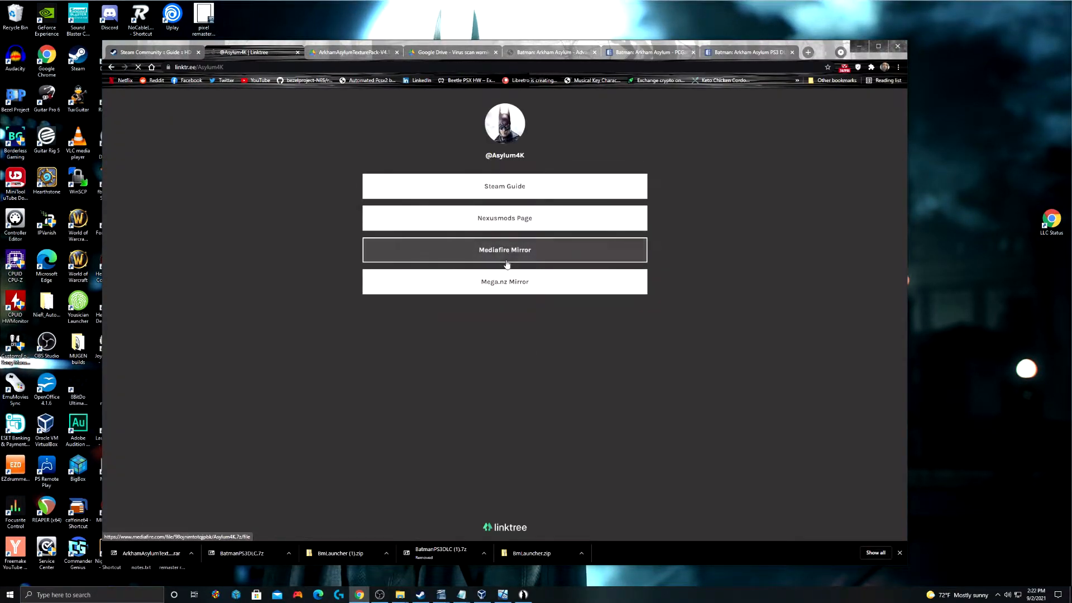
Step: Use the Mediafire mirror and start downloading the 14.8GB Asylum4K.7z archive
click(505, 249)
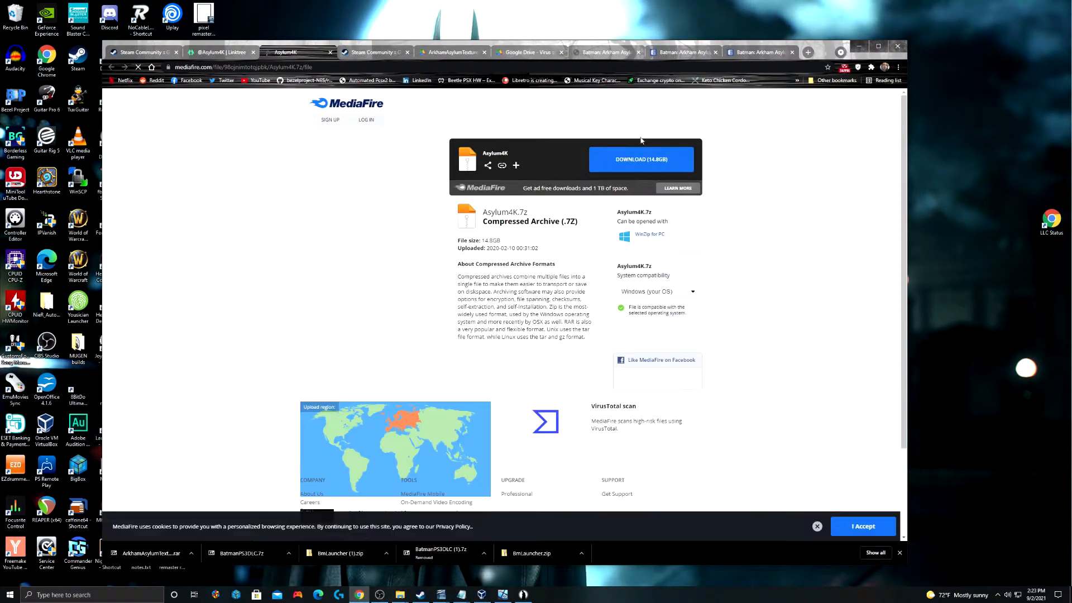
click(641, 159)
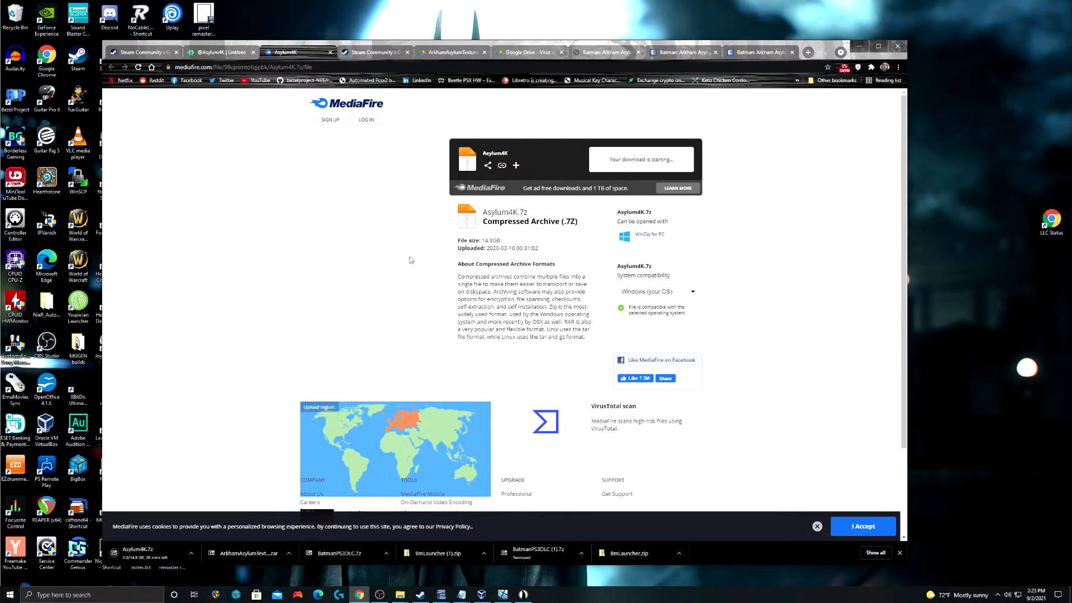
mouse_move(354, 285)
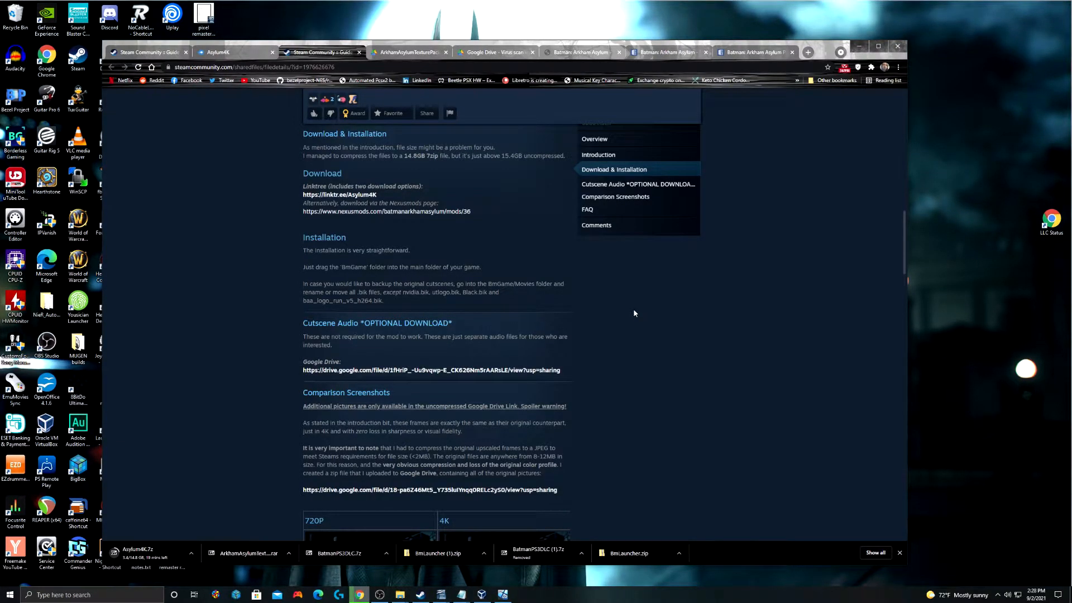
mouse_move(499, 266)
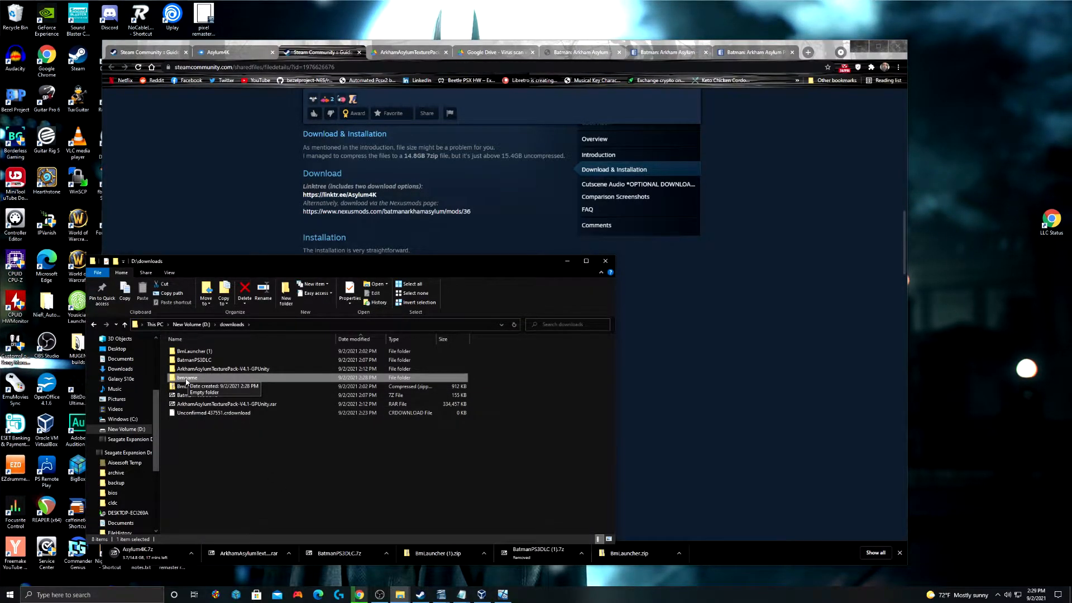
mouse_move(650, 521)
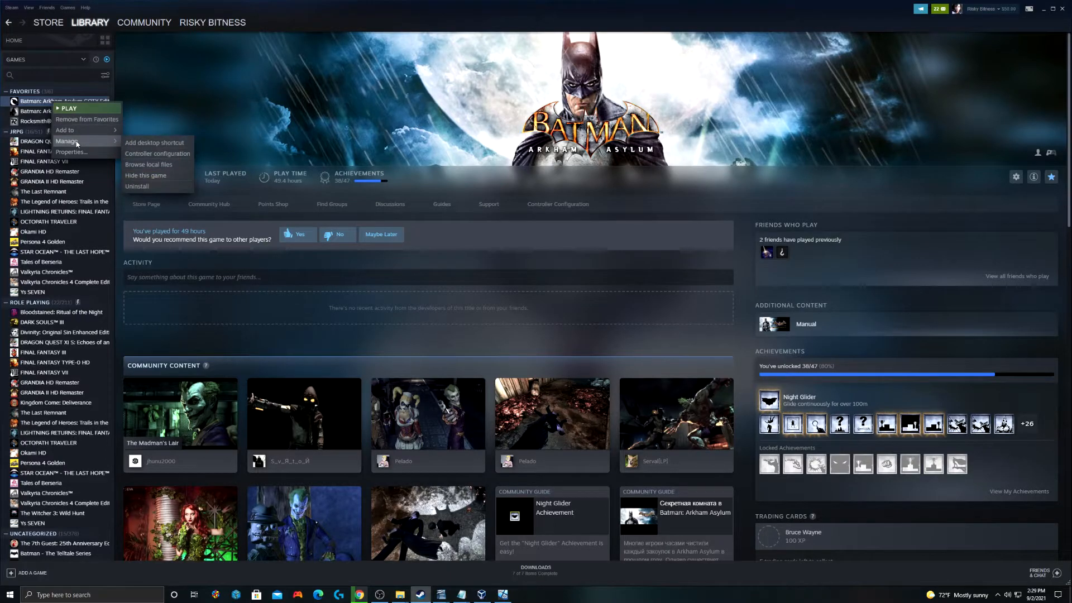
Step: Browse the game's local files into BmGame\Movies to see the cutscene .bik files and .bak backups
click(583, 325)
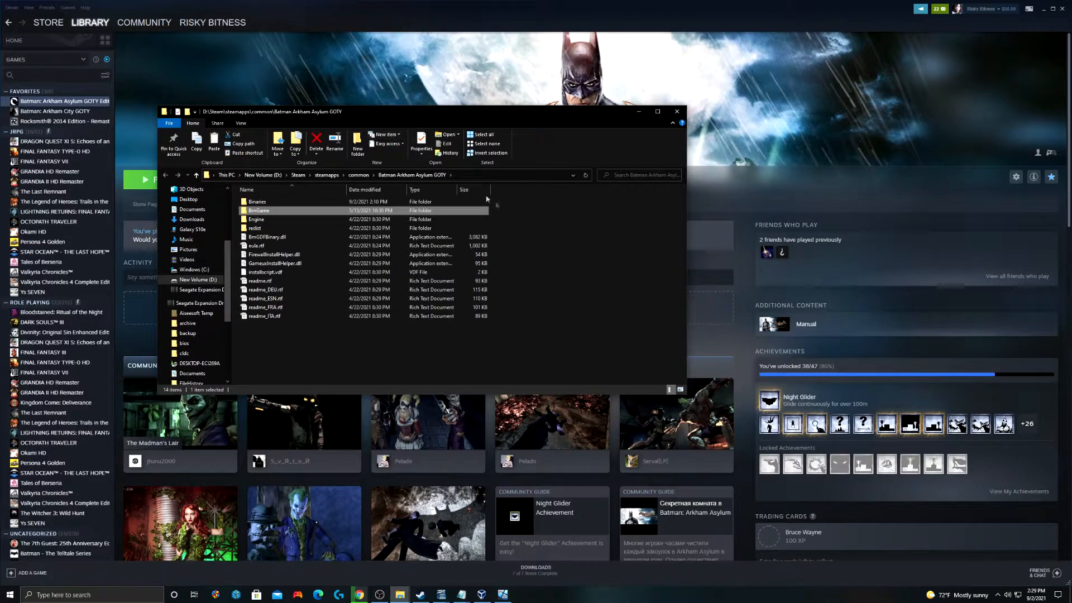
double_click(258, 210)
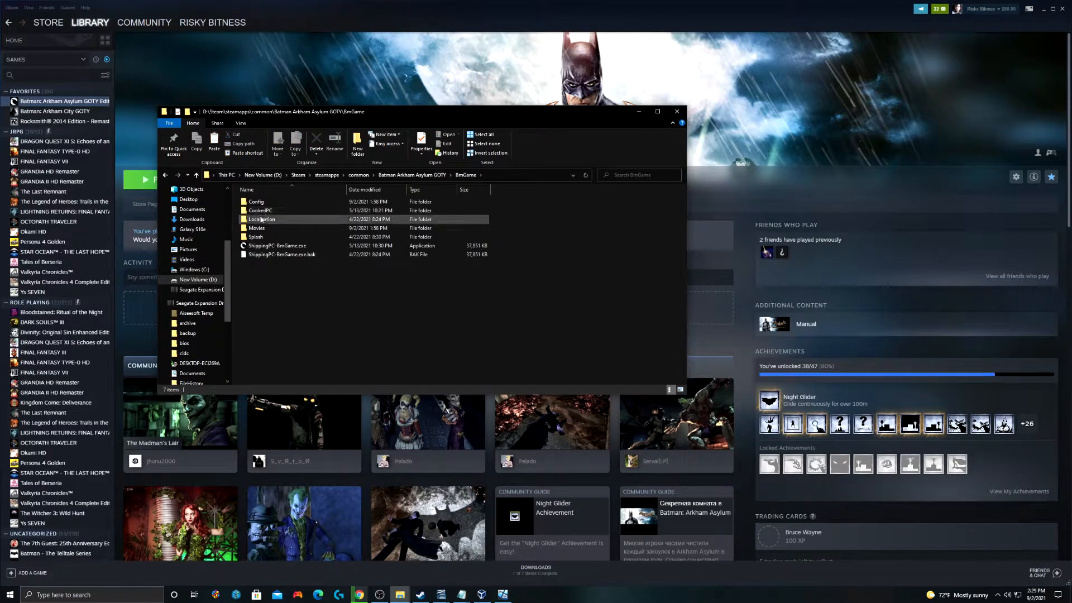
double_click(257, 227)
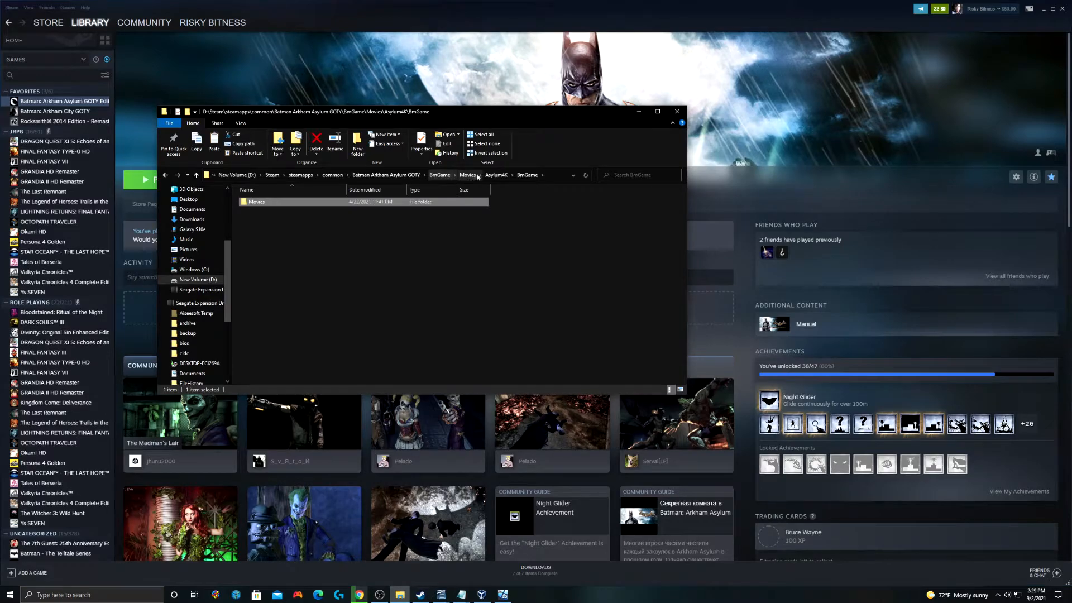
double_click(256, 201)
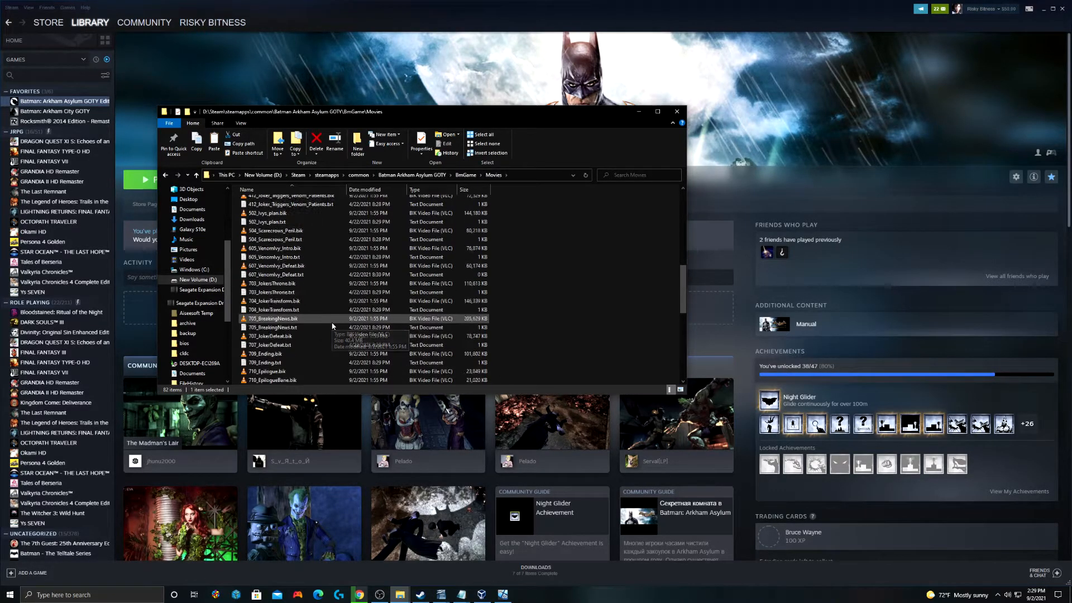
scroll(down, 3)
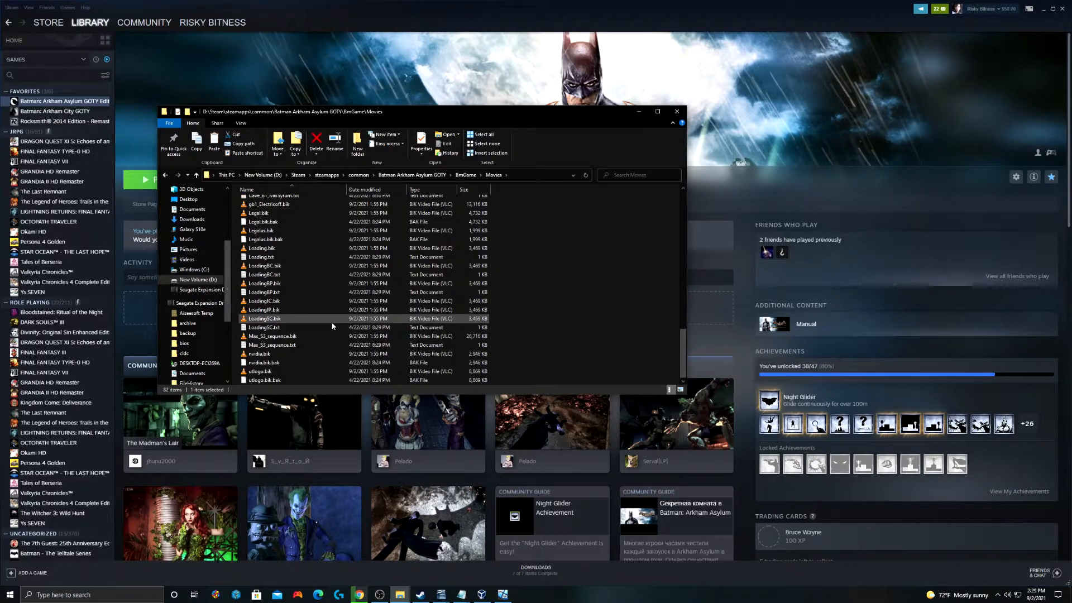